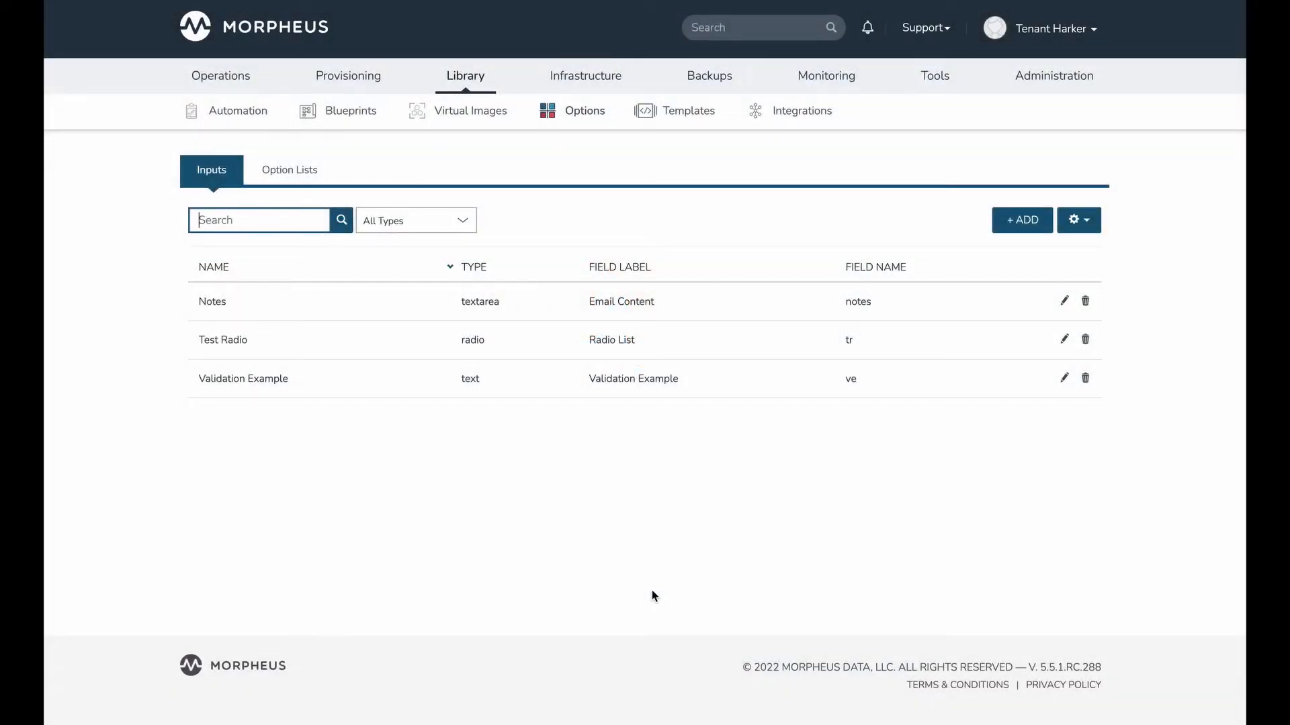
mouse_move(611, 555)
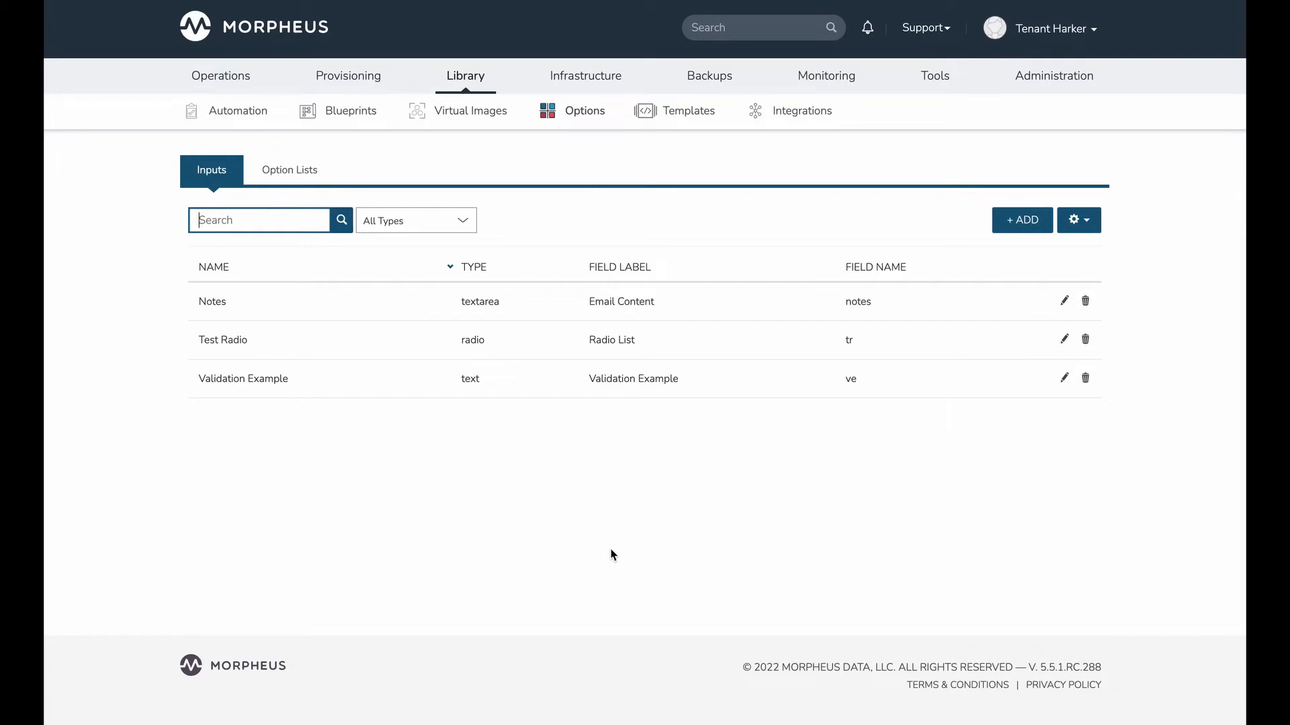
mouse_move(508, 480)
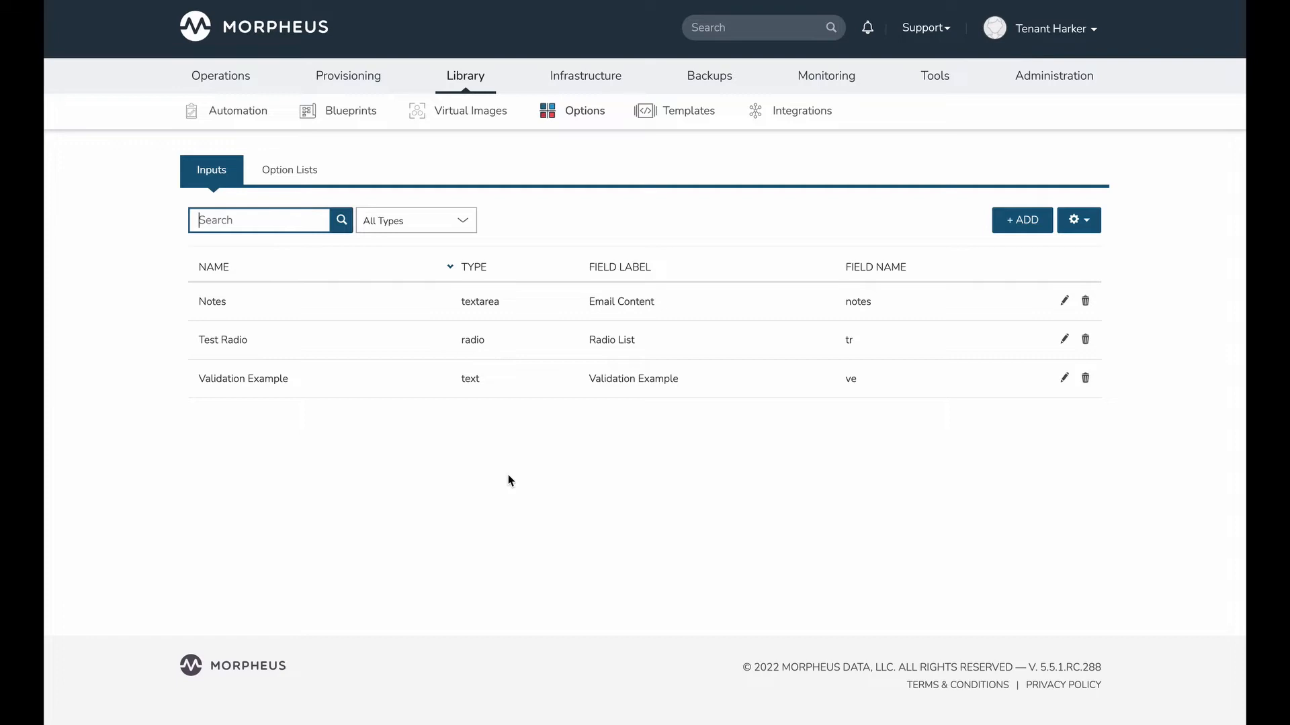
mouse_move(357, 453)
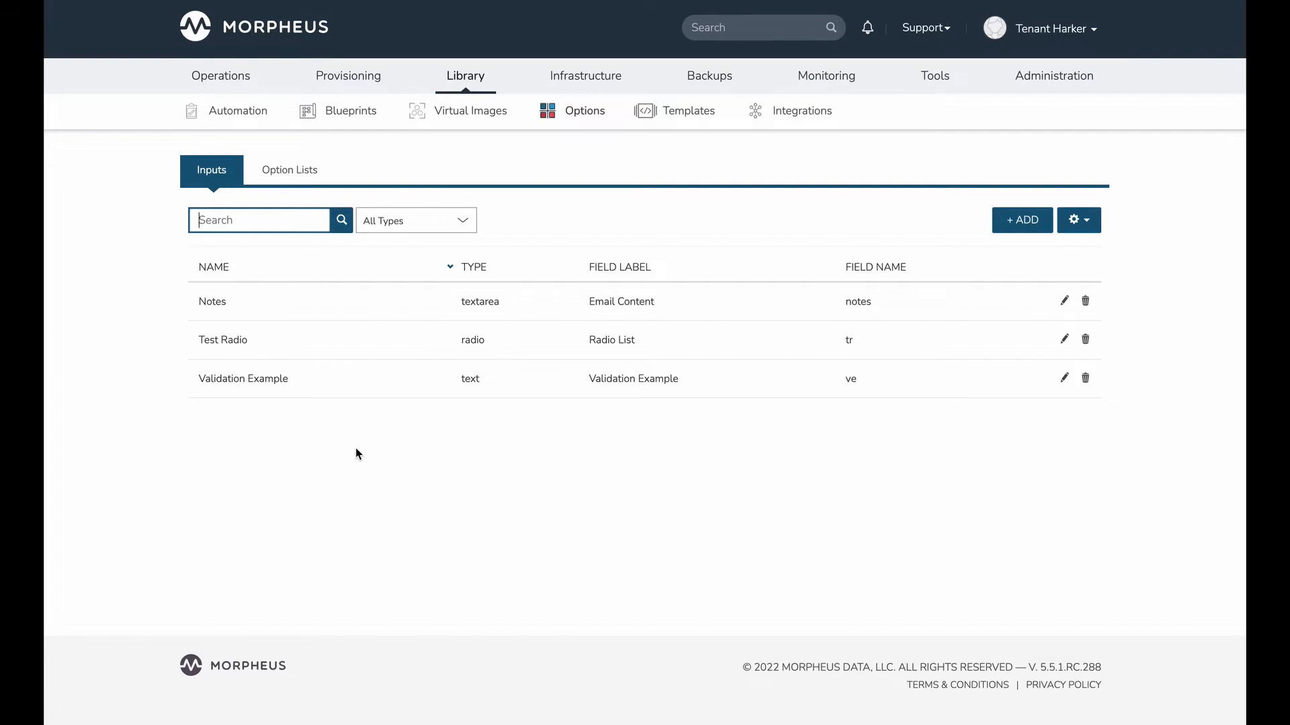
mouse_move(364, 452)
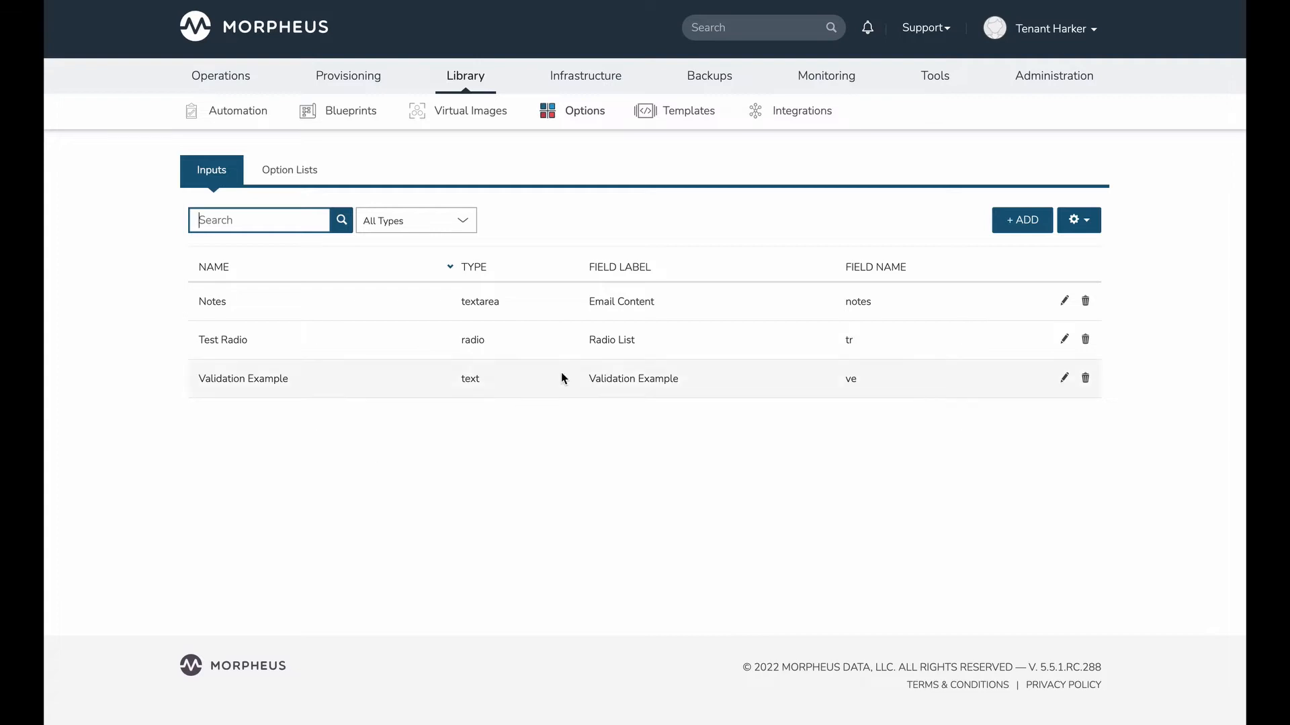
Step: Start a new input and switch its type from Text to Textarea
click(1021, 219)
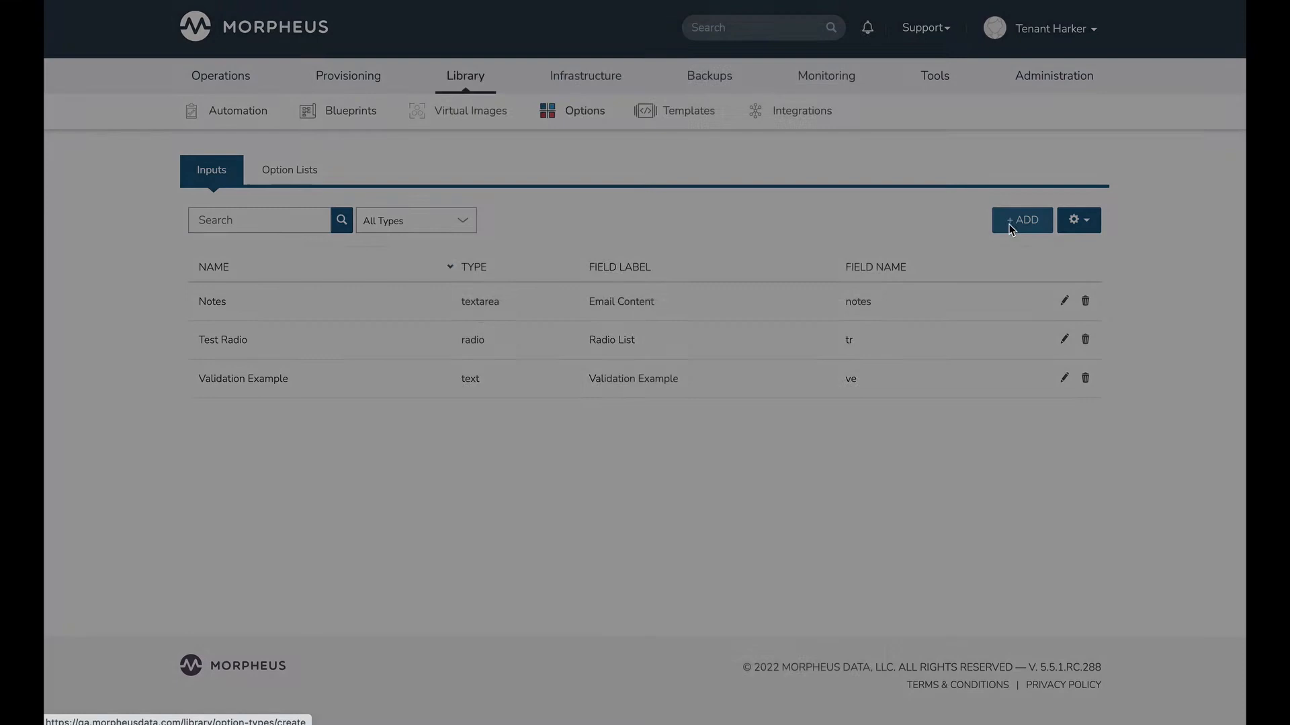
click(1022, 220)
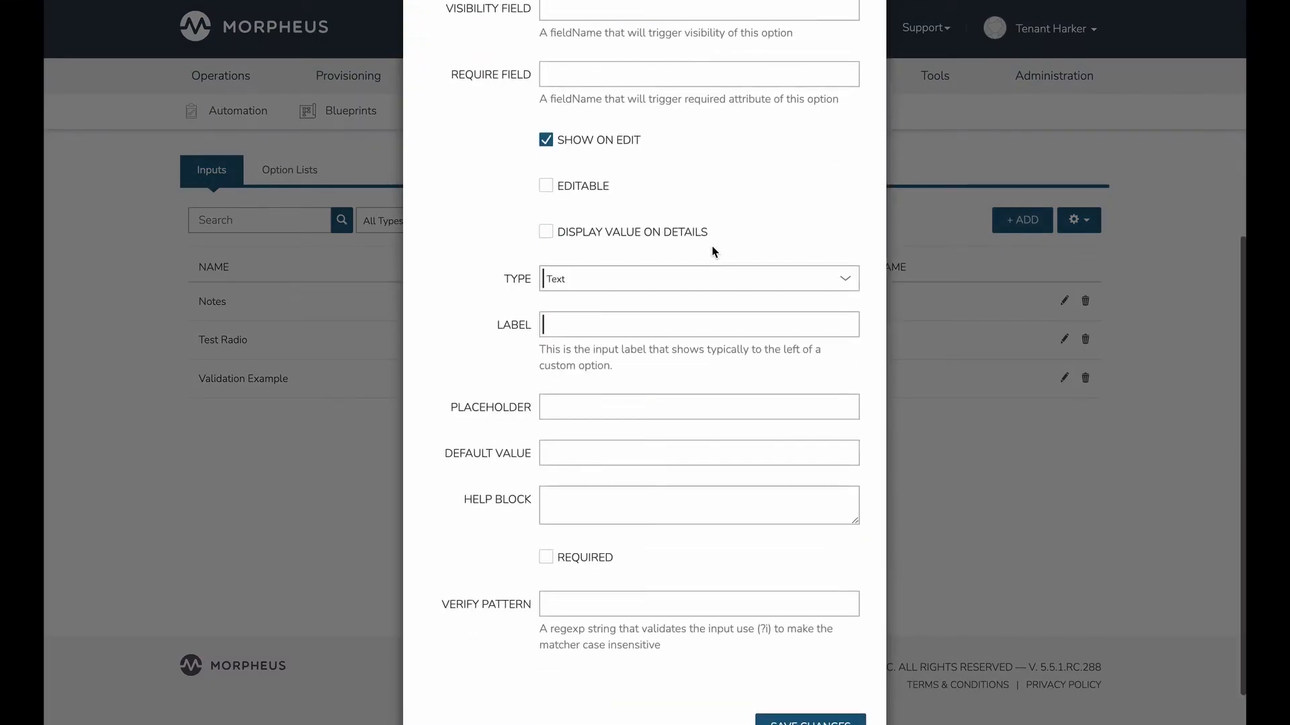
mouse_move(548, 289)
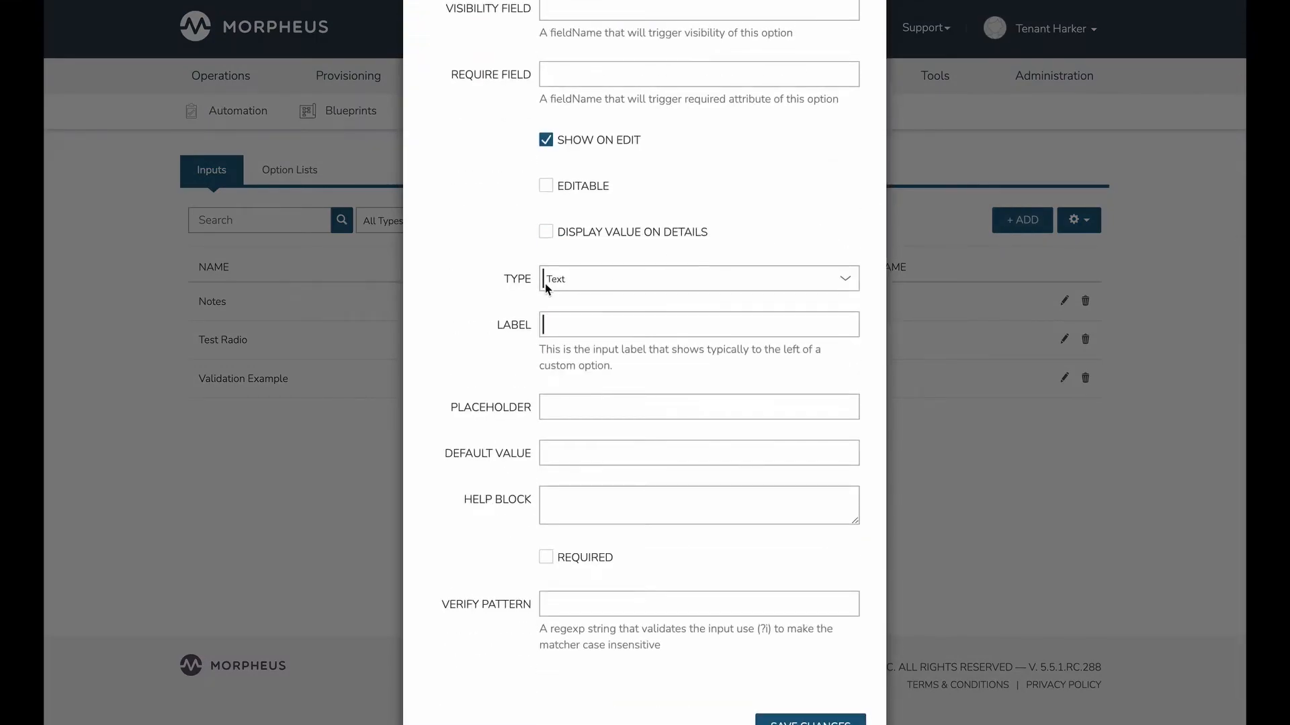
mouse_move(512, 314)
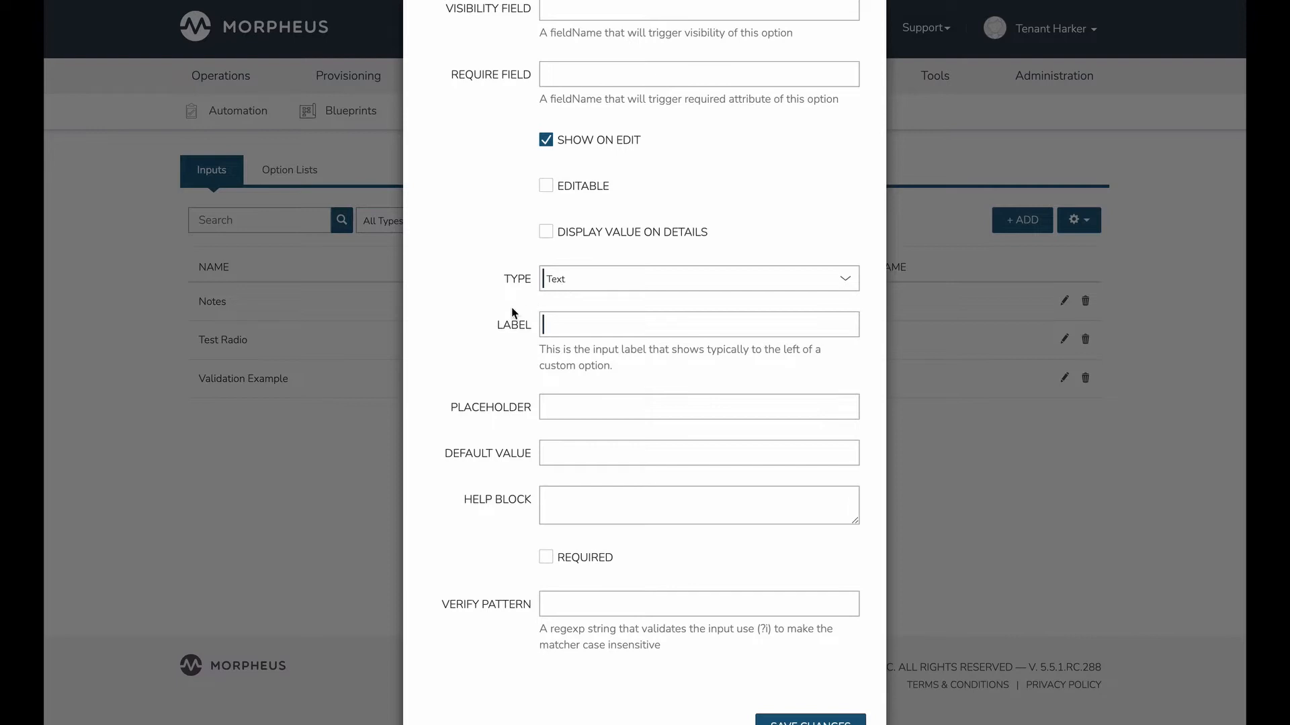
click(698, 604)
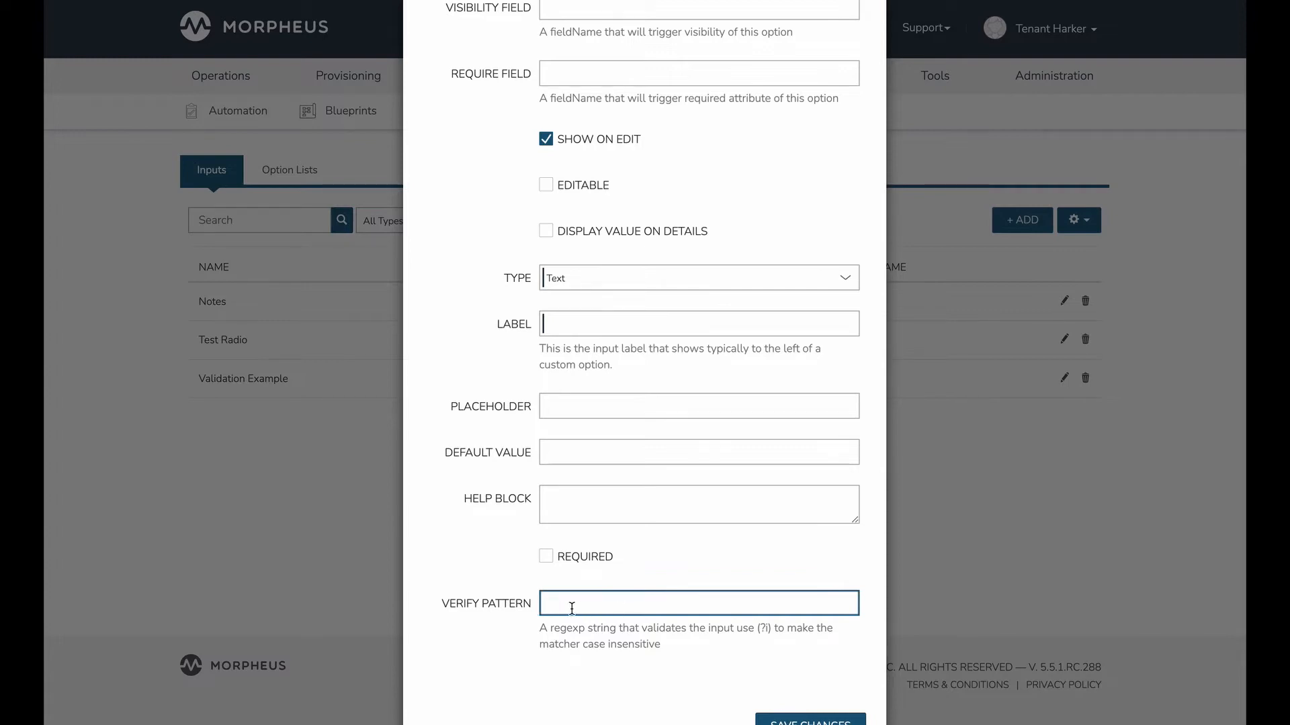
mouse_move(582, 286)
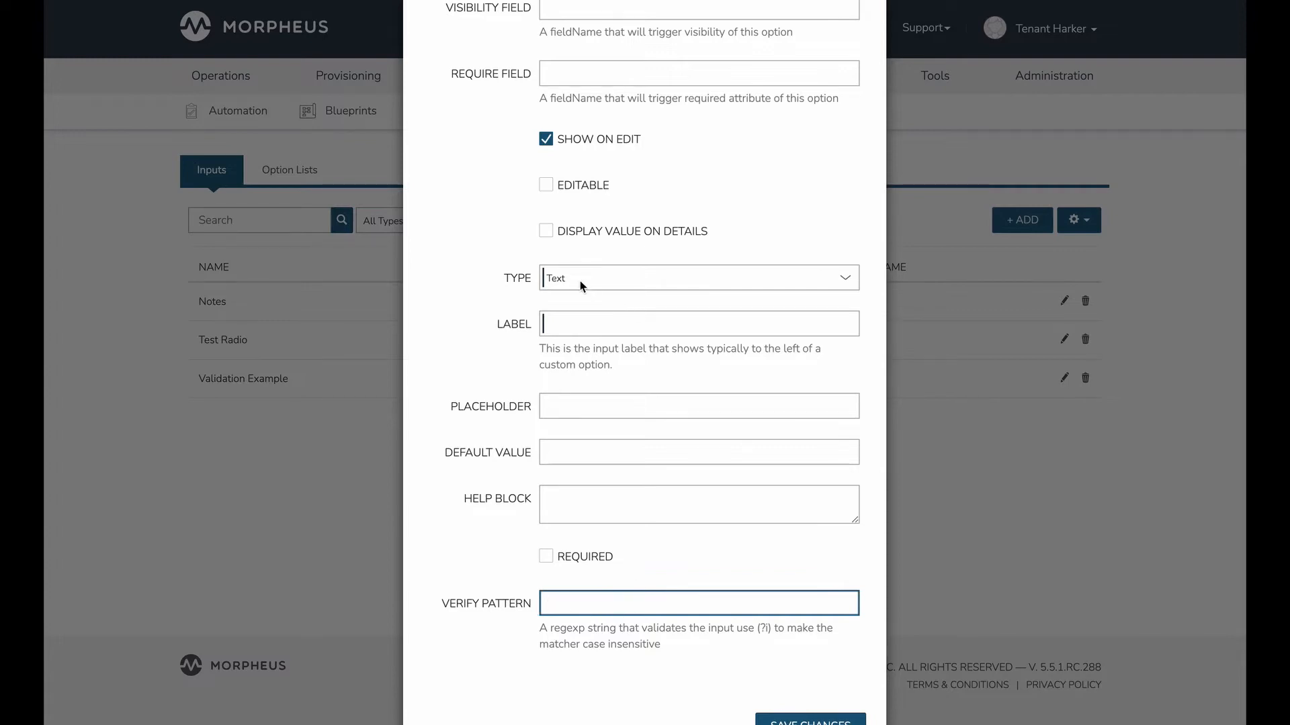
click(697, 277)
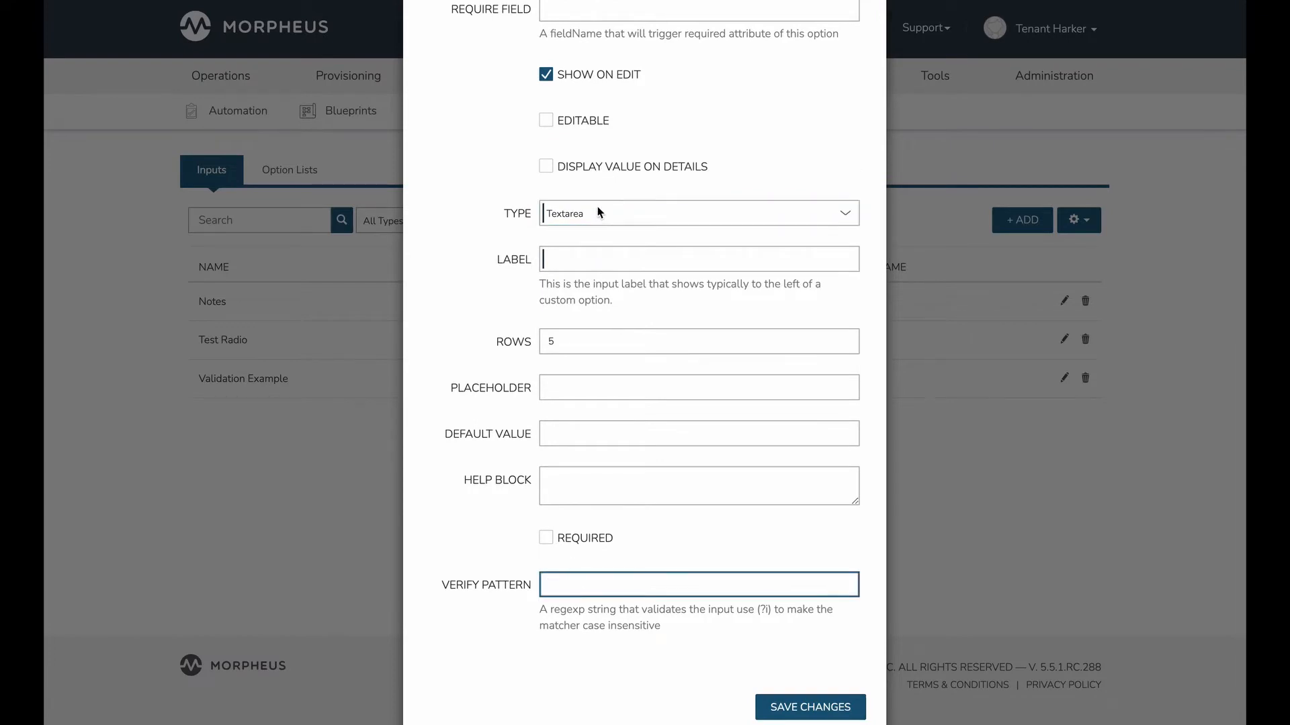
click(698, 213)
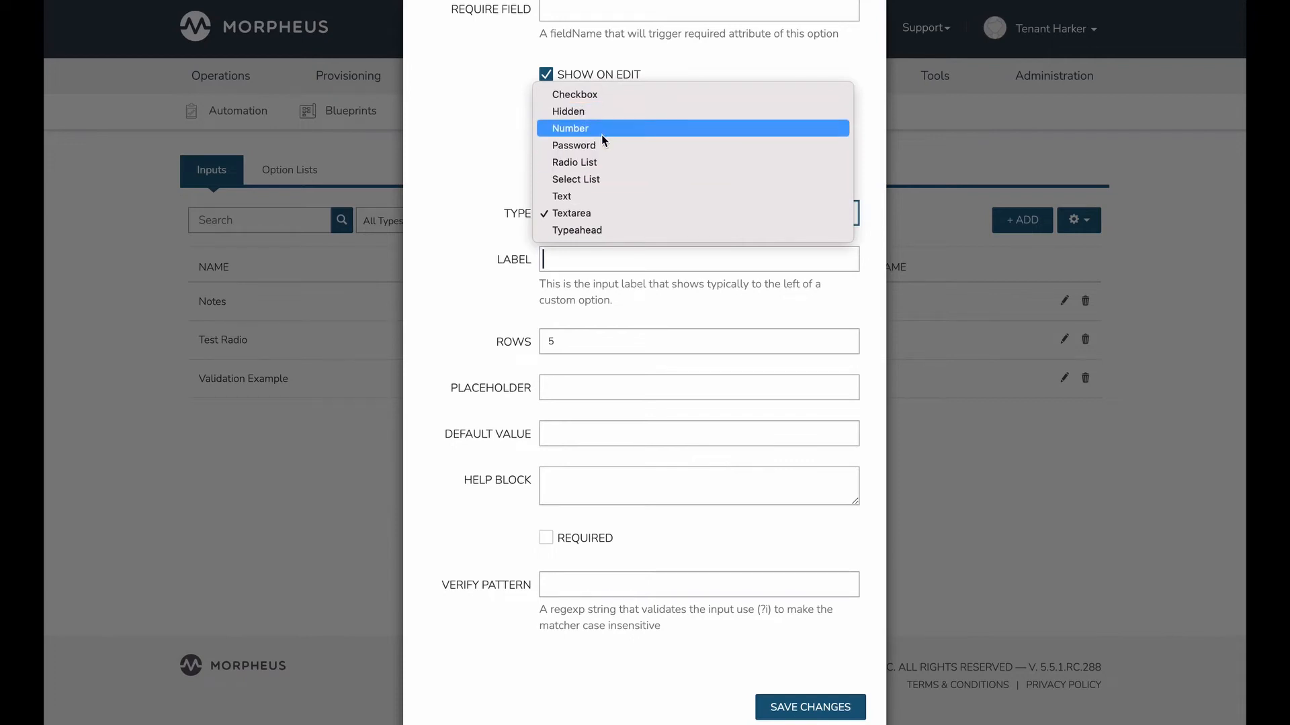
mouse_move(576, 179)
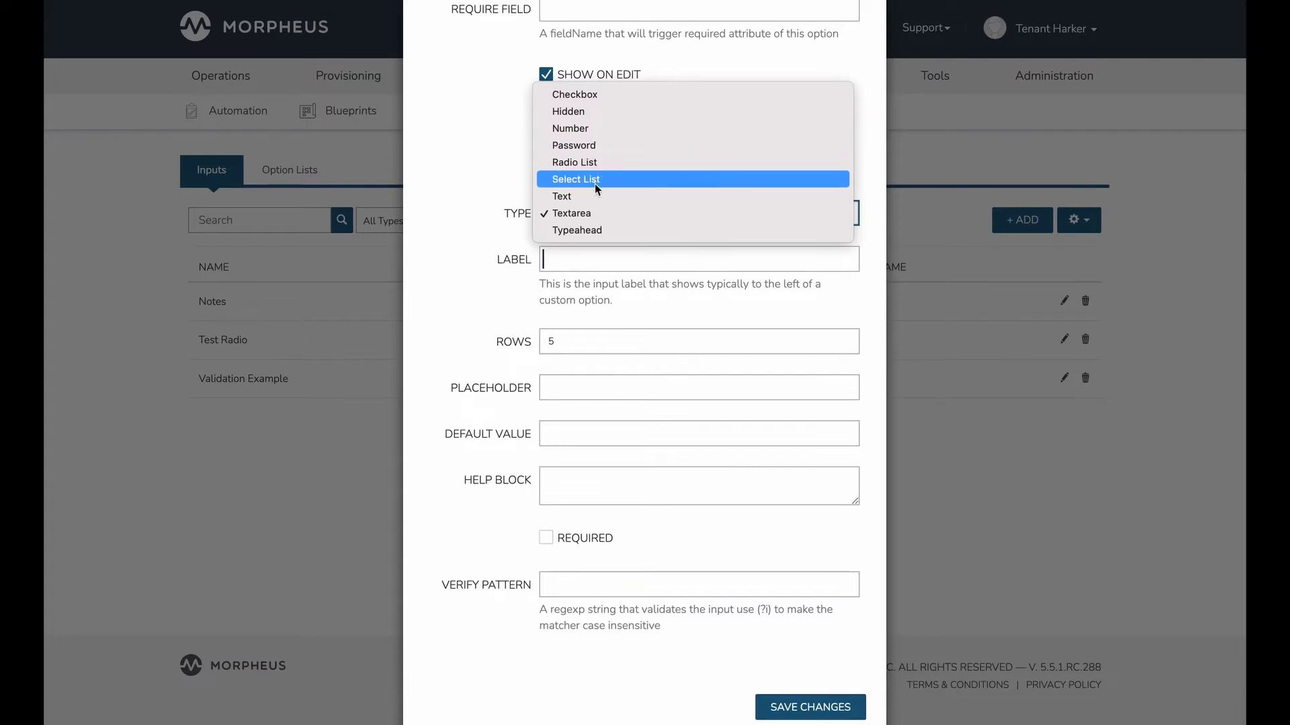
mouse_move(575, 161)
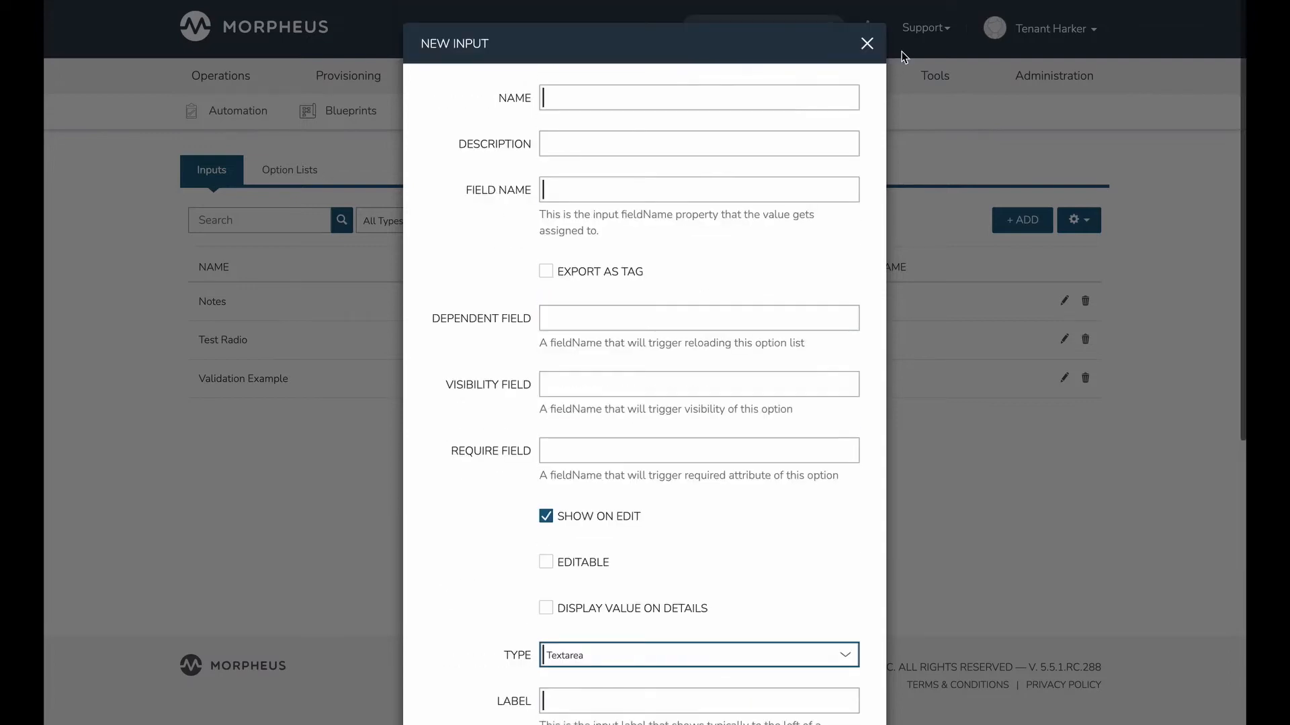
Step: Discard the new input form and open Validation Example for editing
click(865, 43)
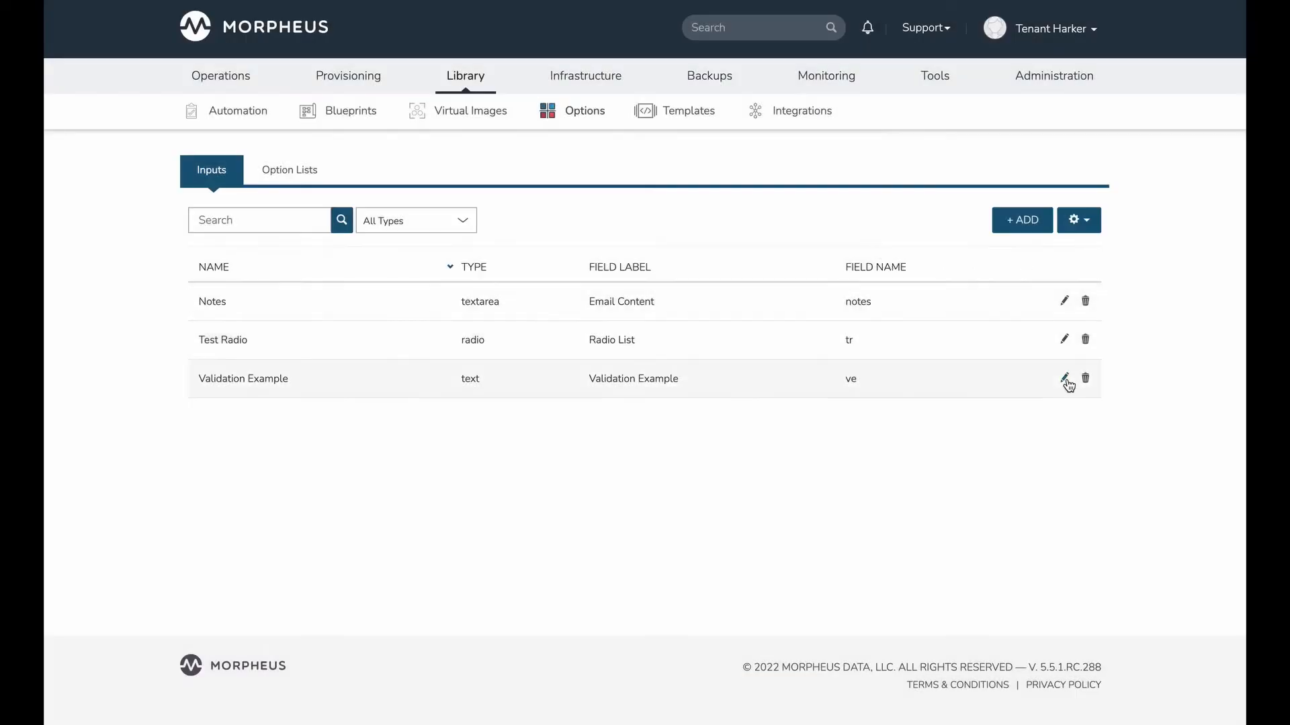
click(1064, 379)
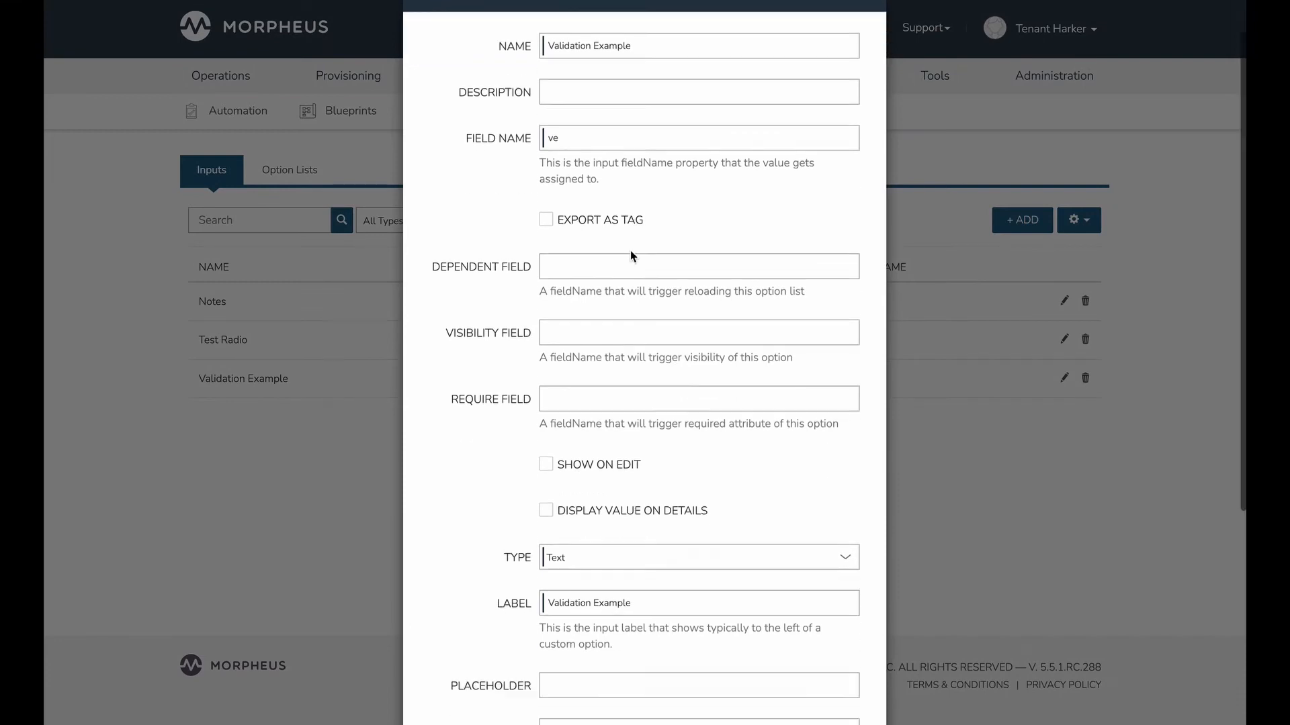
scroll(down, 3)
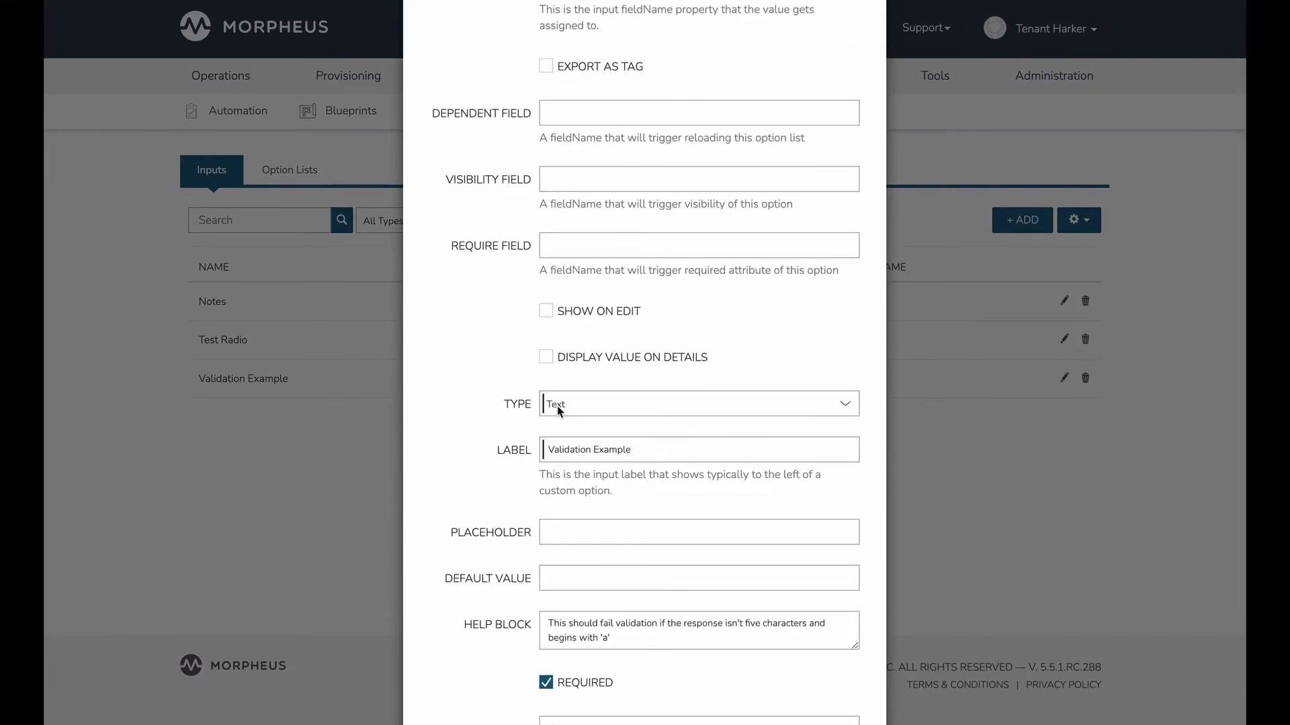
scroll(down, 3)
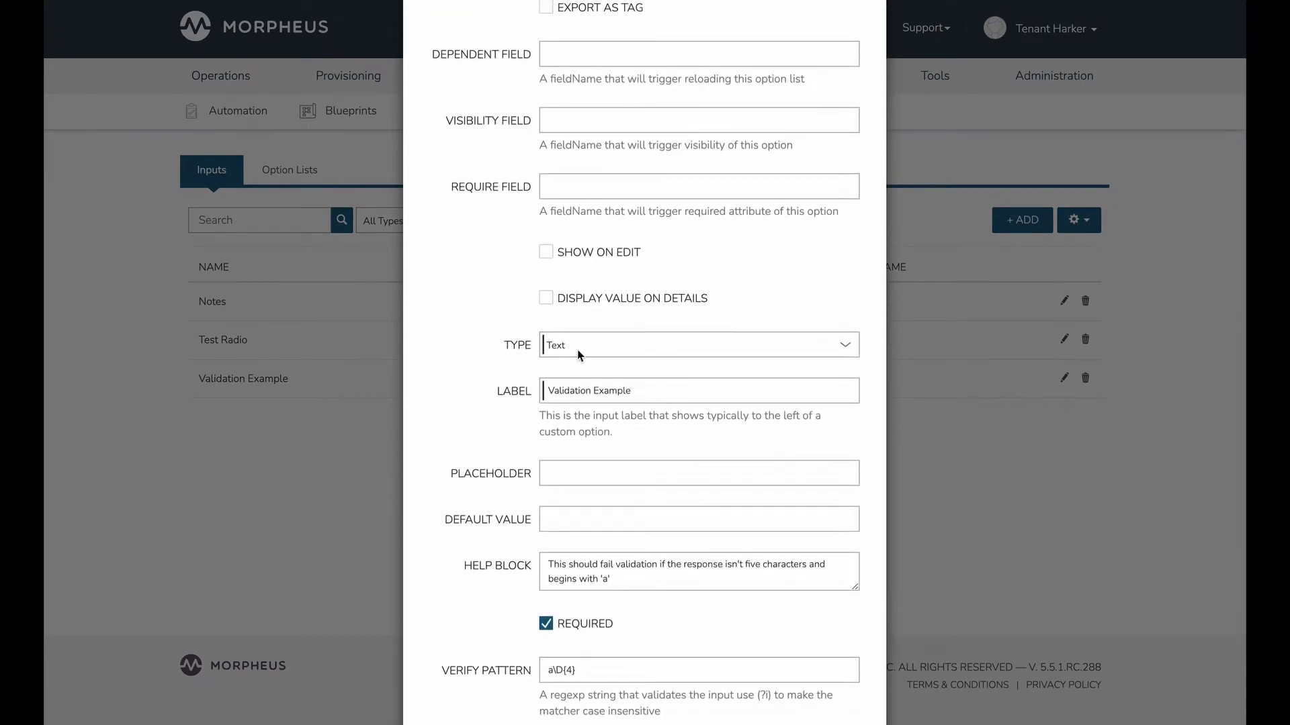
scroll(down, 3)
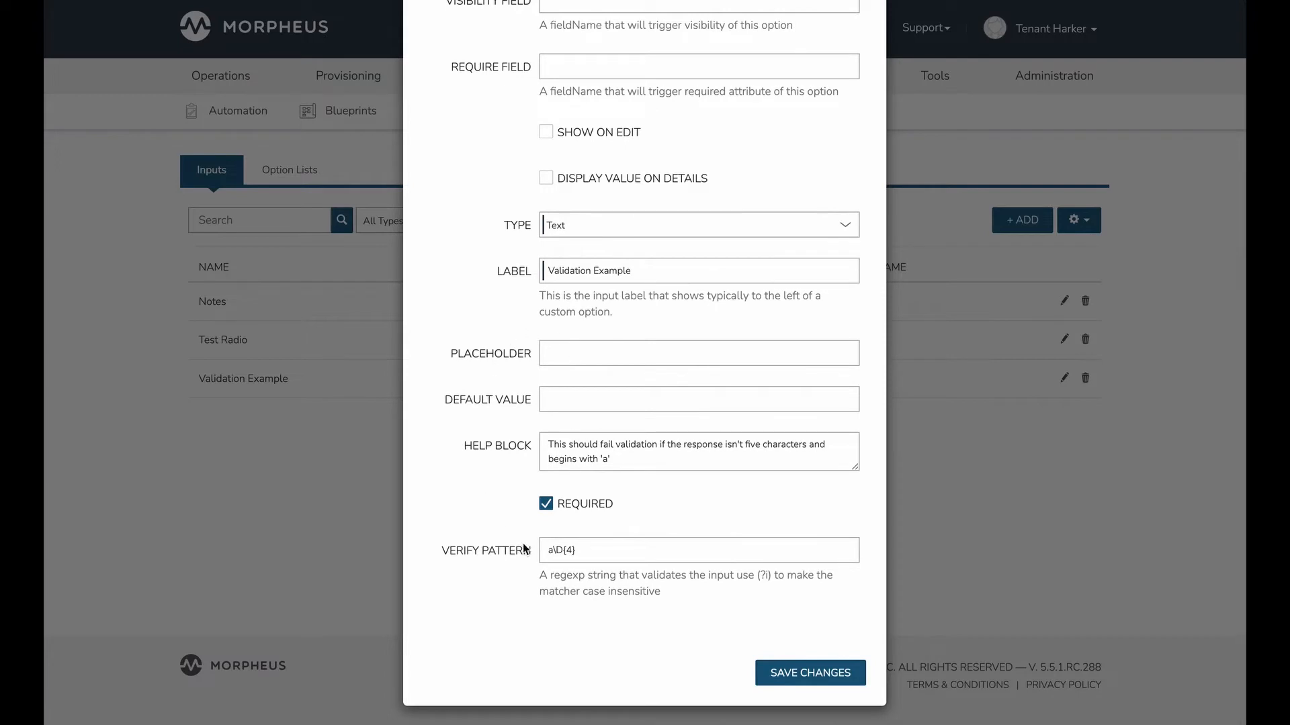
Step: Review the verify pattern a\D{4} and the help block text
click(699, 549)
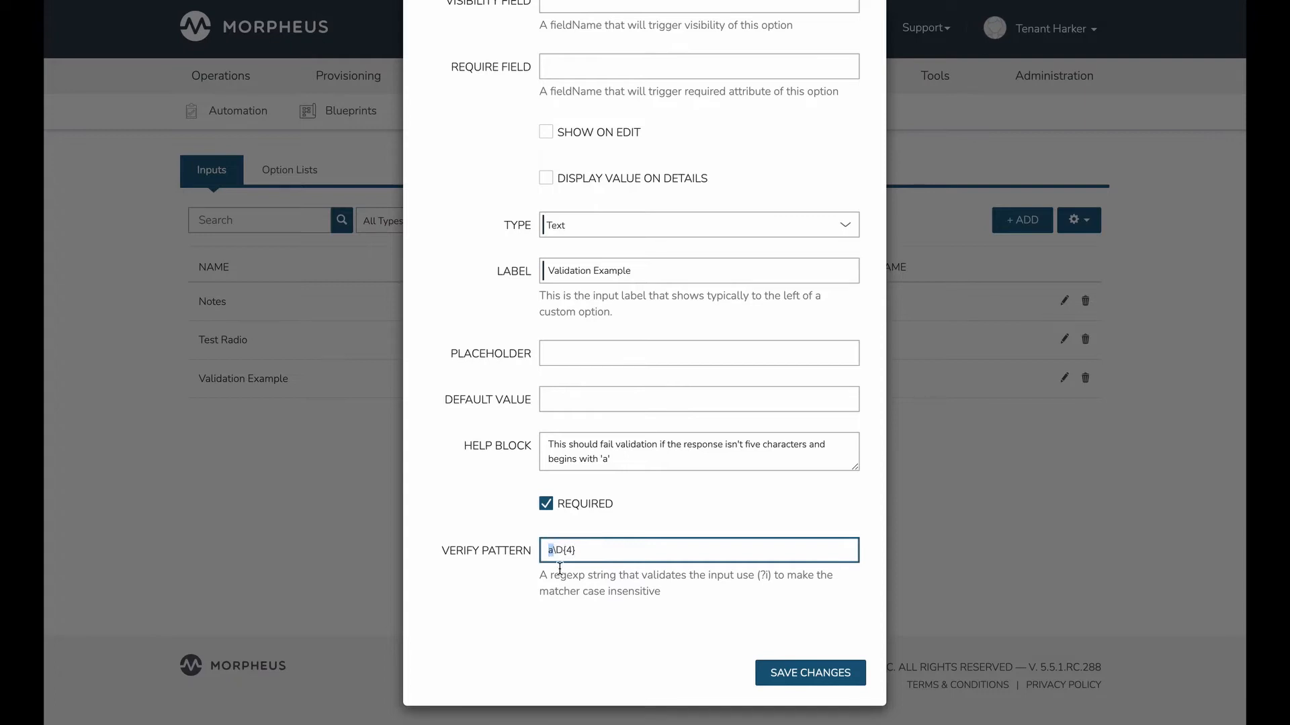
click(560, 550)
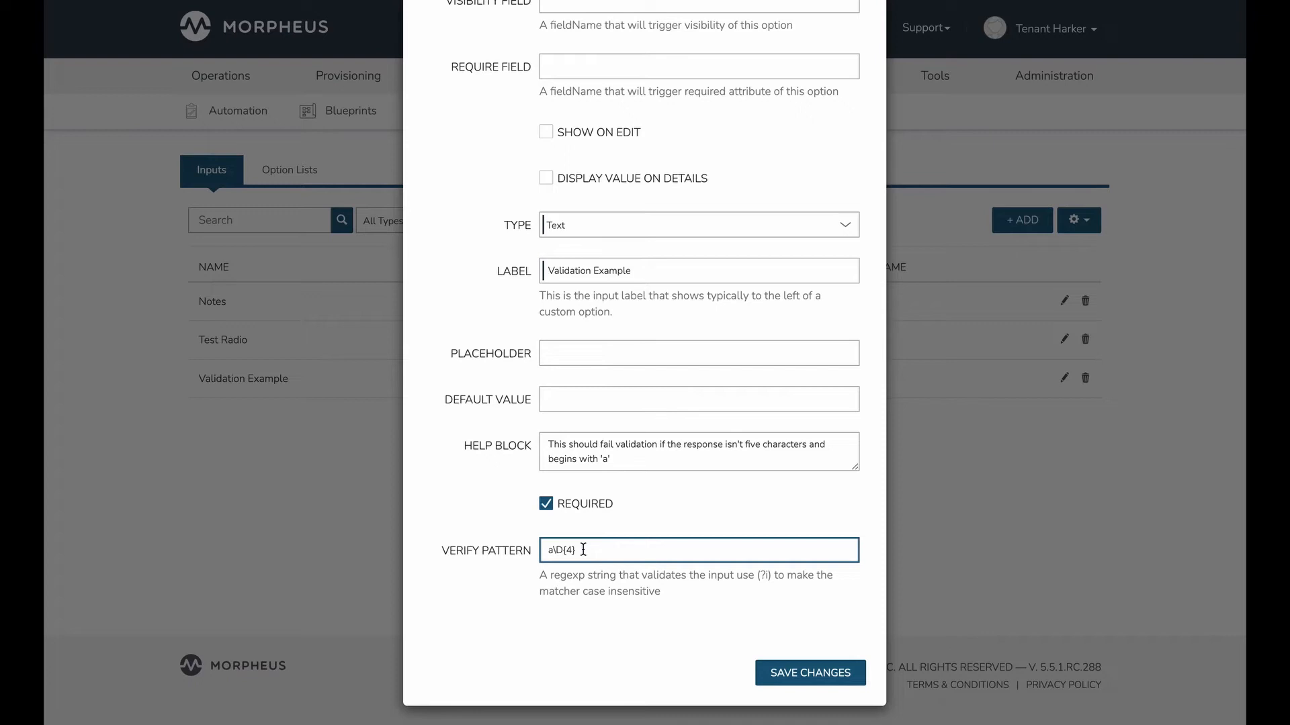
mouse_move(617, 466)
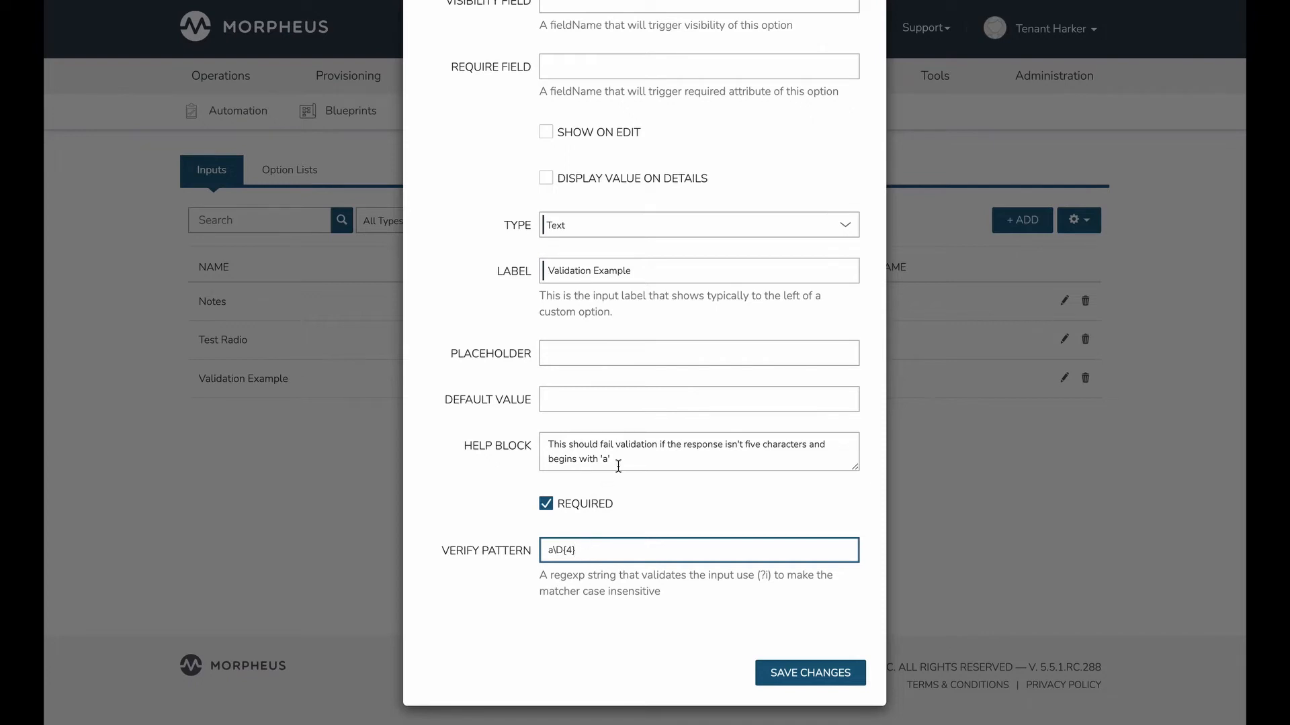
click(698, 452)
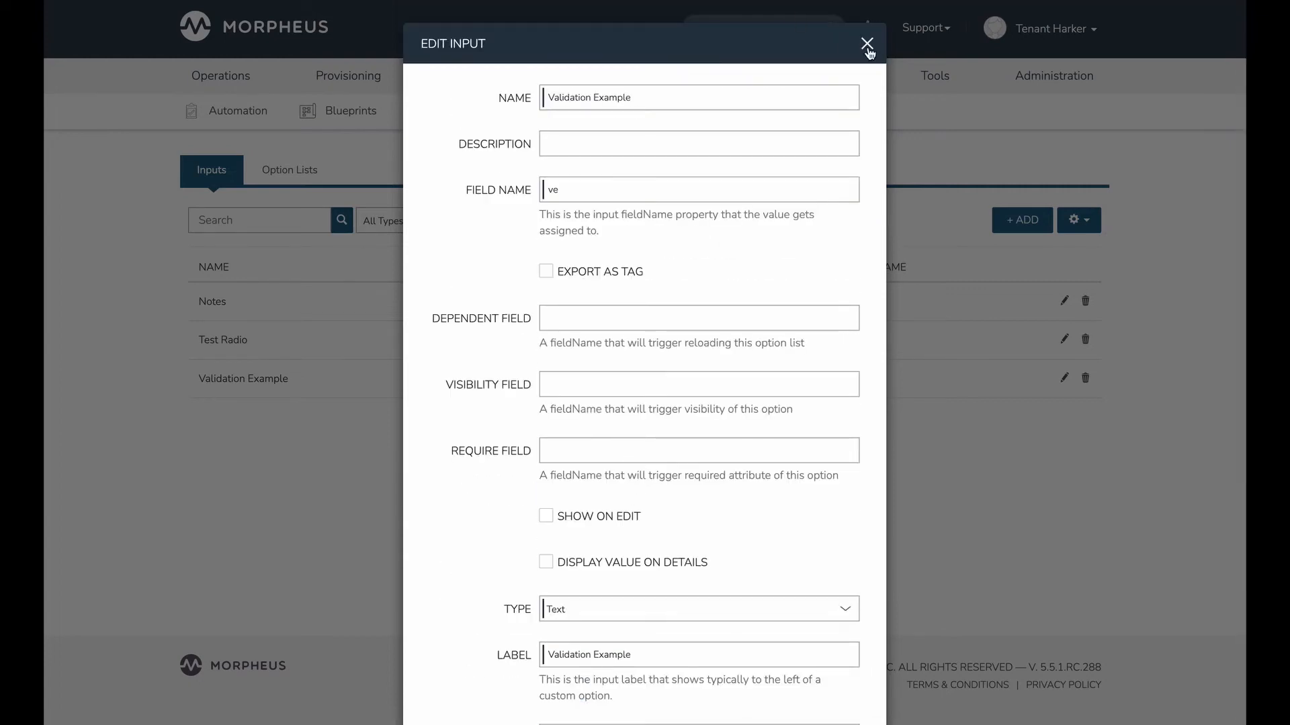
Step: Close the edit form and browse the Library > Automation workflows list
click(867, 43)
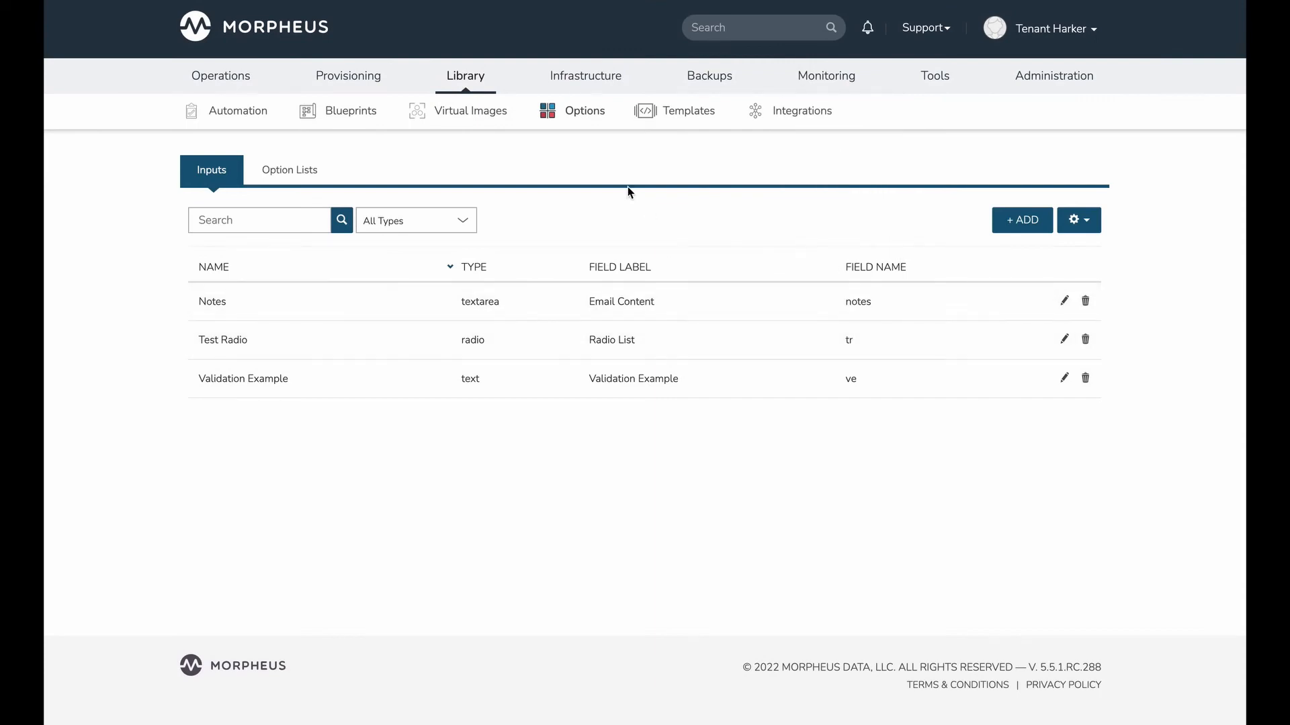
click(465, 76)
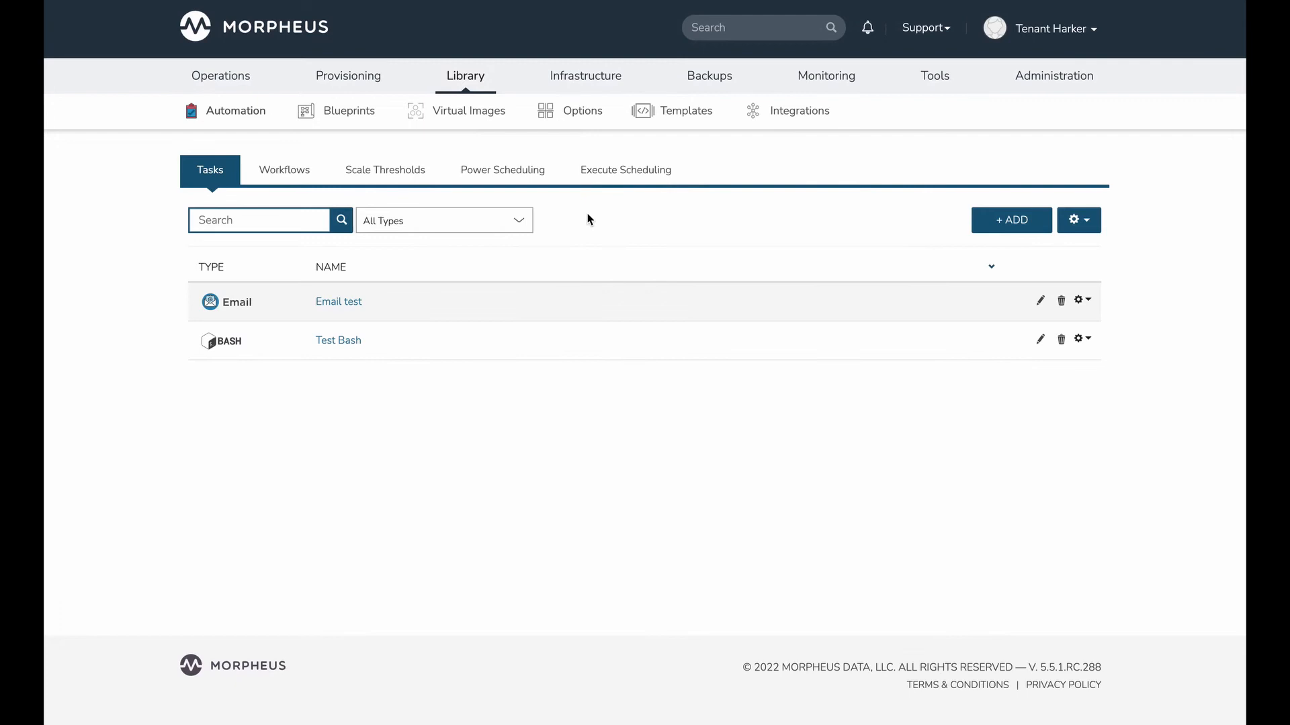
click(283, 169)
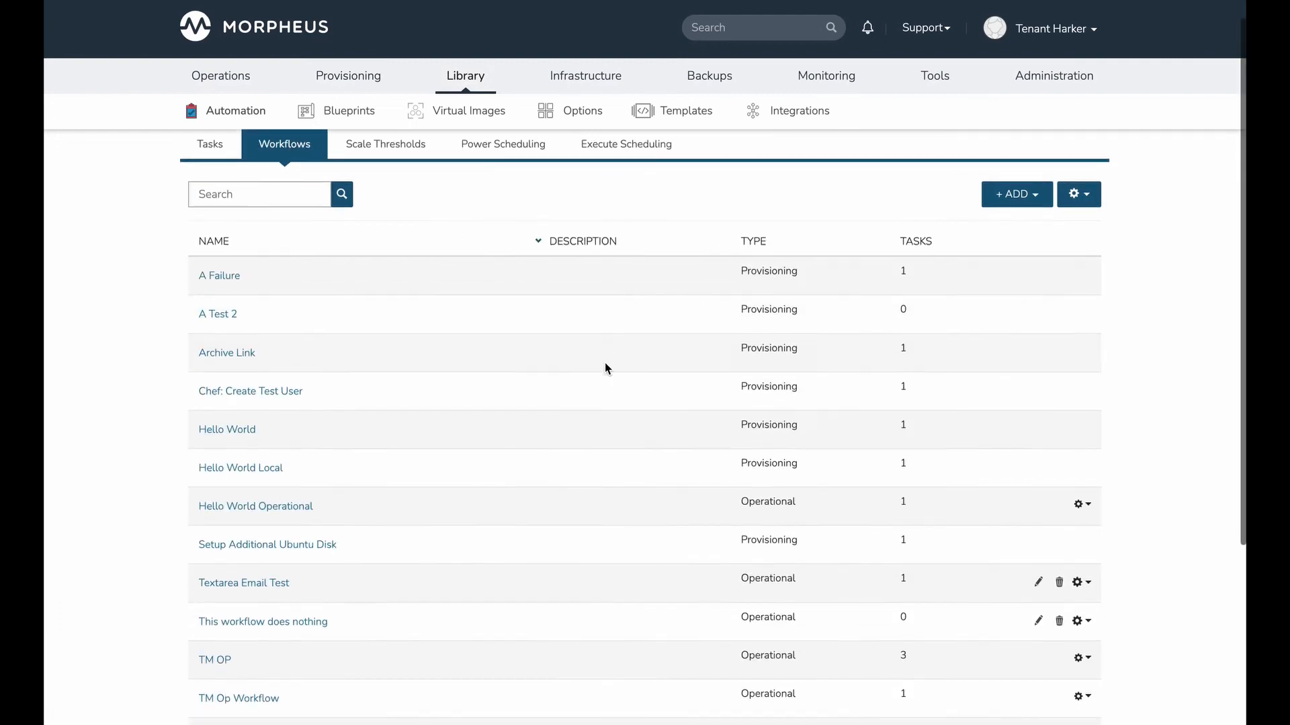
scroll(down, 3)
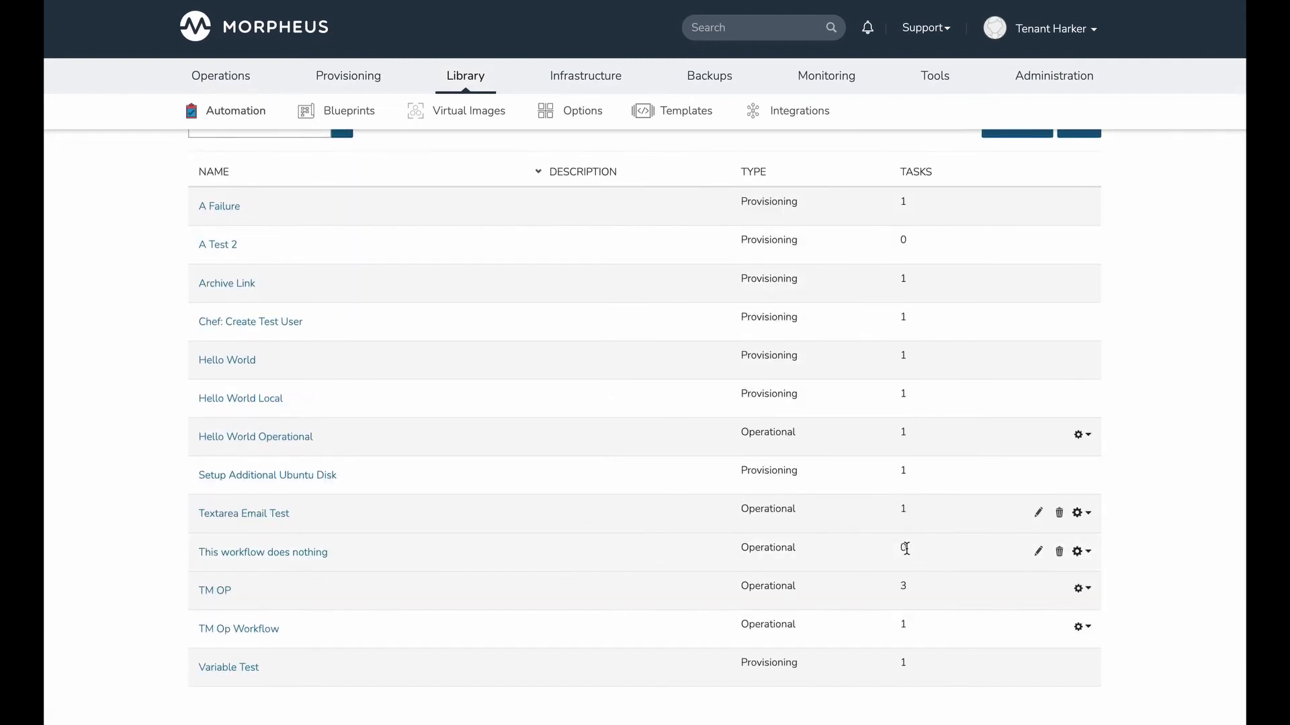
mouse_move(264, 552)
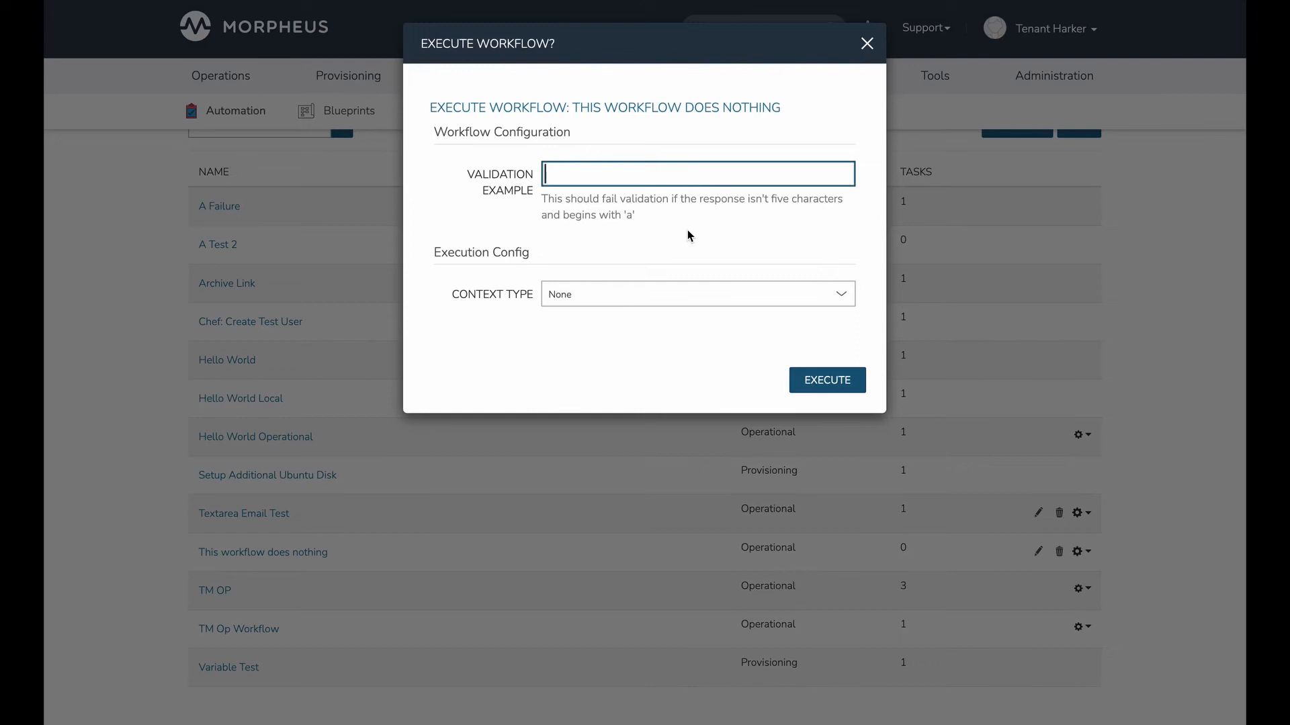
mouse_move(673, 236)
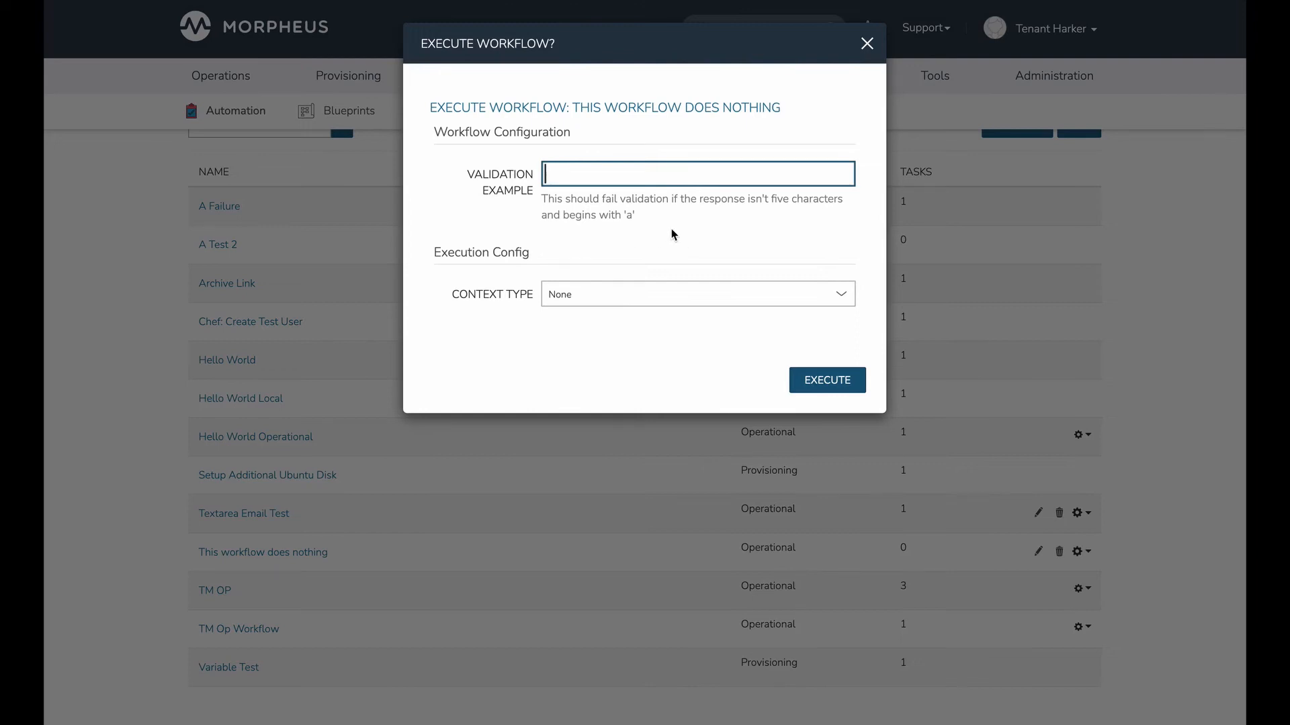
Step: Execute 'This workflow does nothing' with 'apple' as the Validation Example
text(apple)
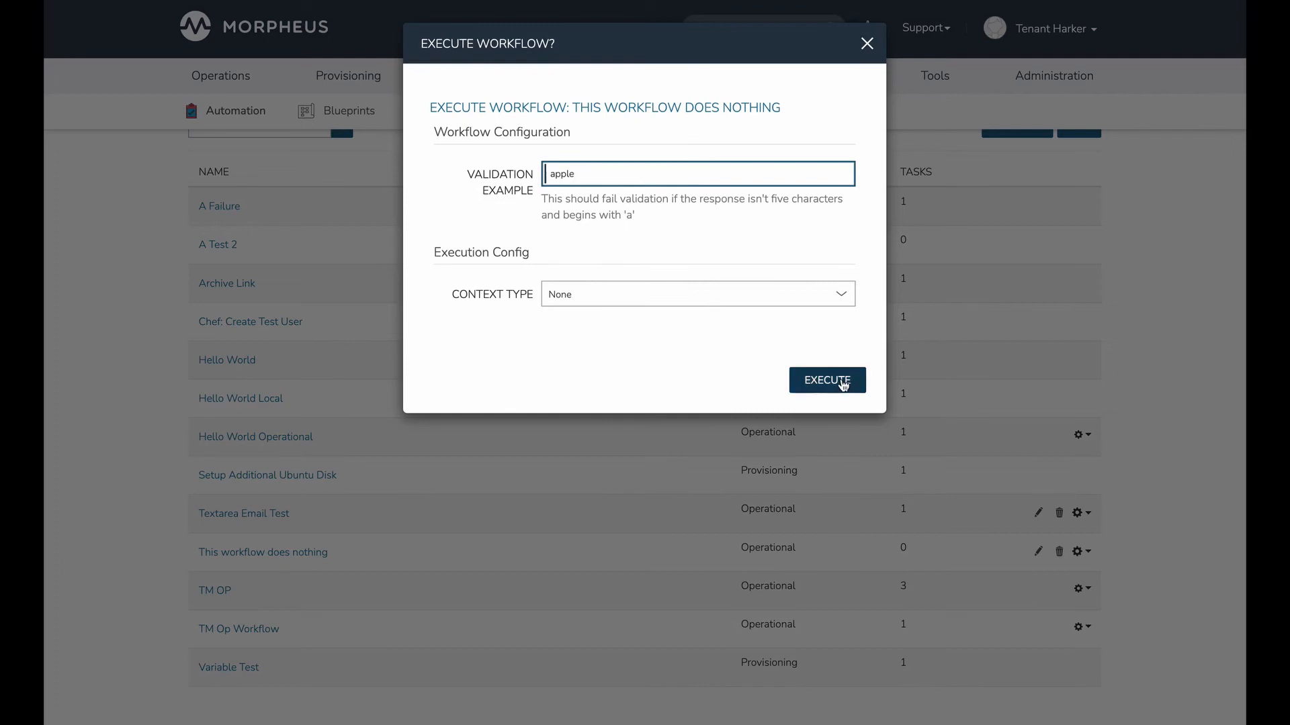
click(827, 380)
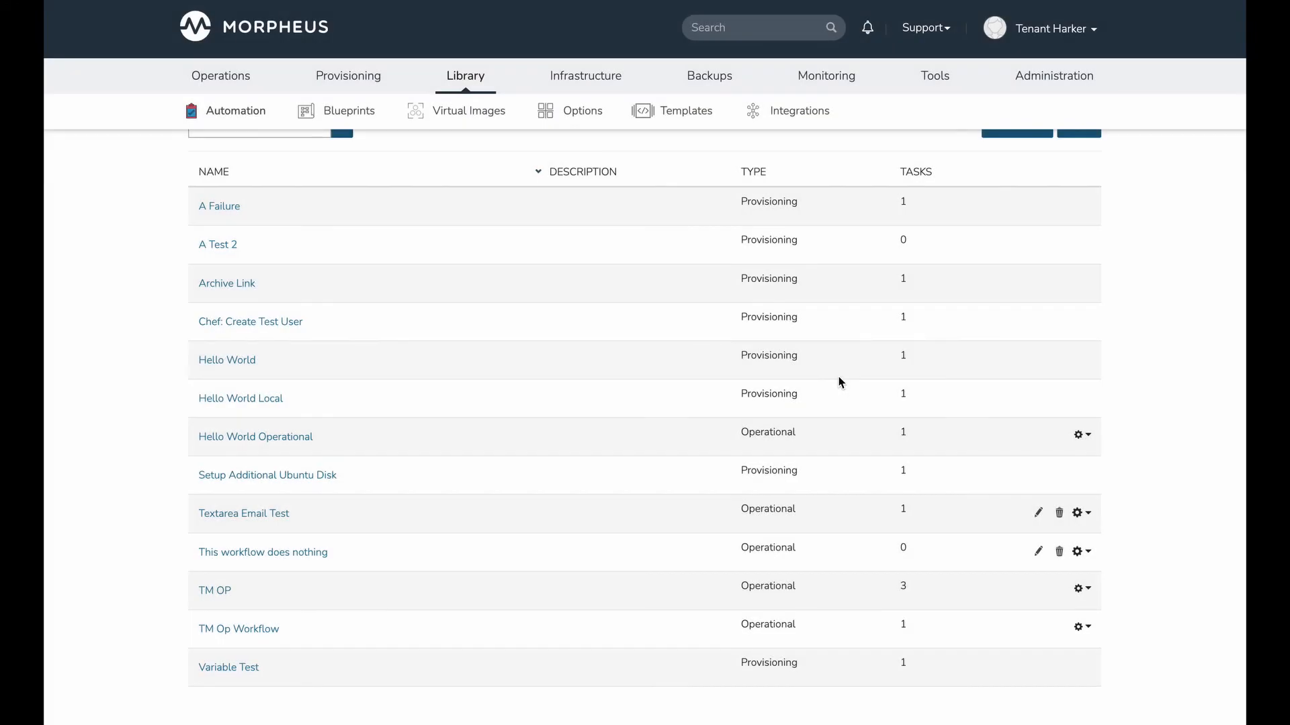
mouse_move(1076, 554)
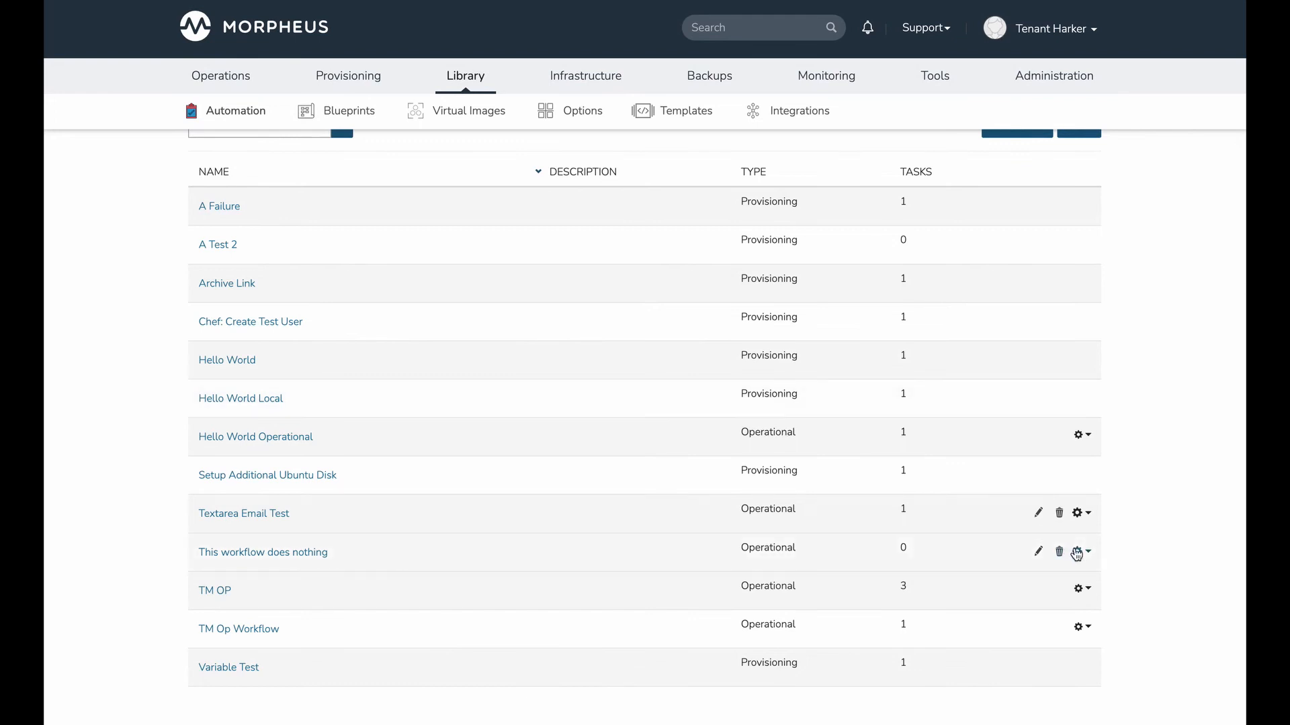
Step: Execute the workflow with 'banana', getting the a\D{4} pattern mismatch error
click(1078, 552)
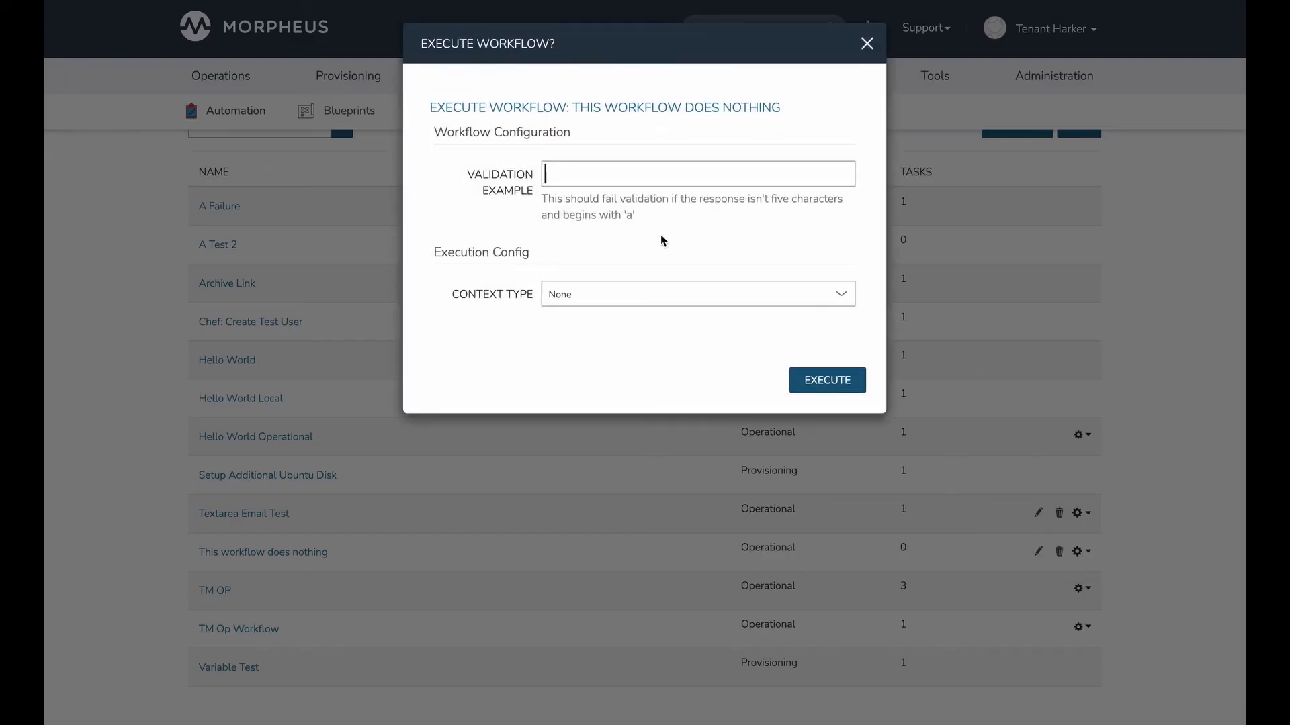
drag(542, 198, 634, 215)
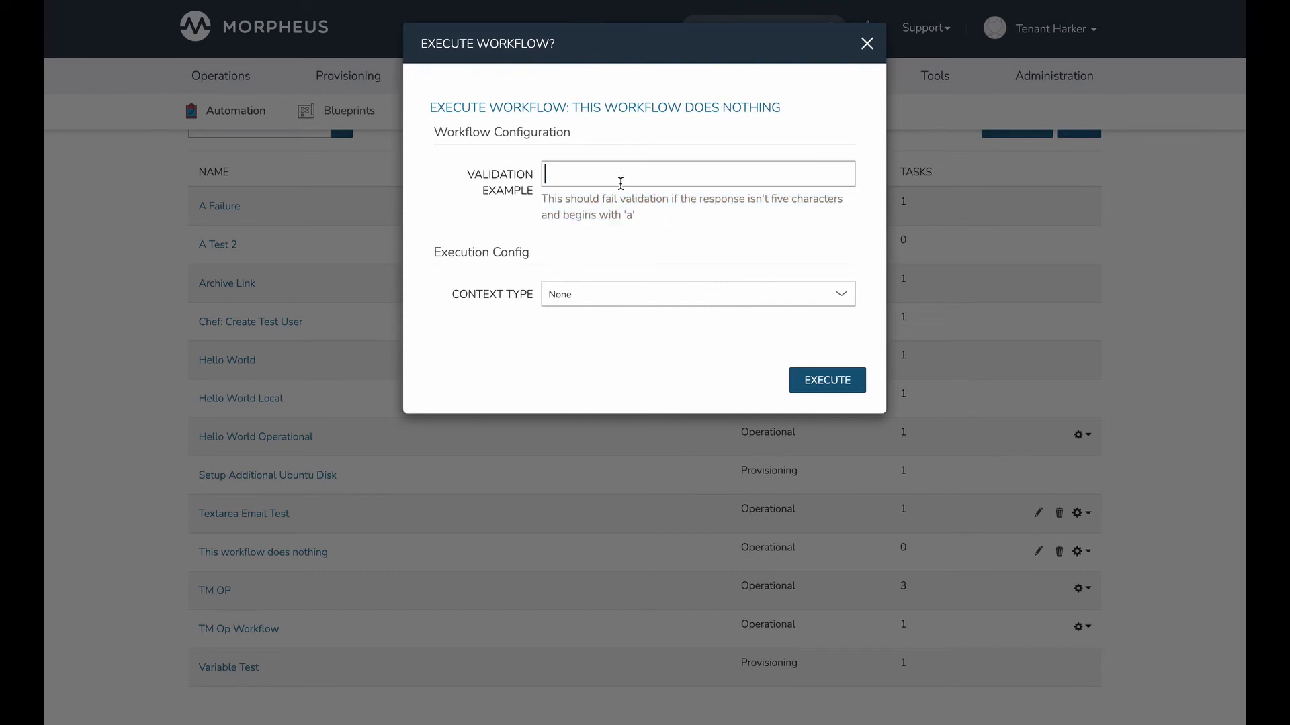
text(banana)
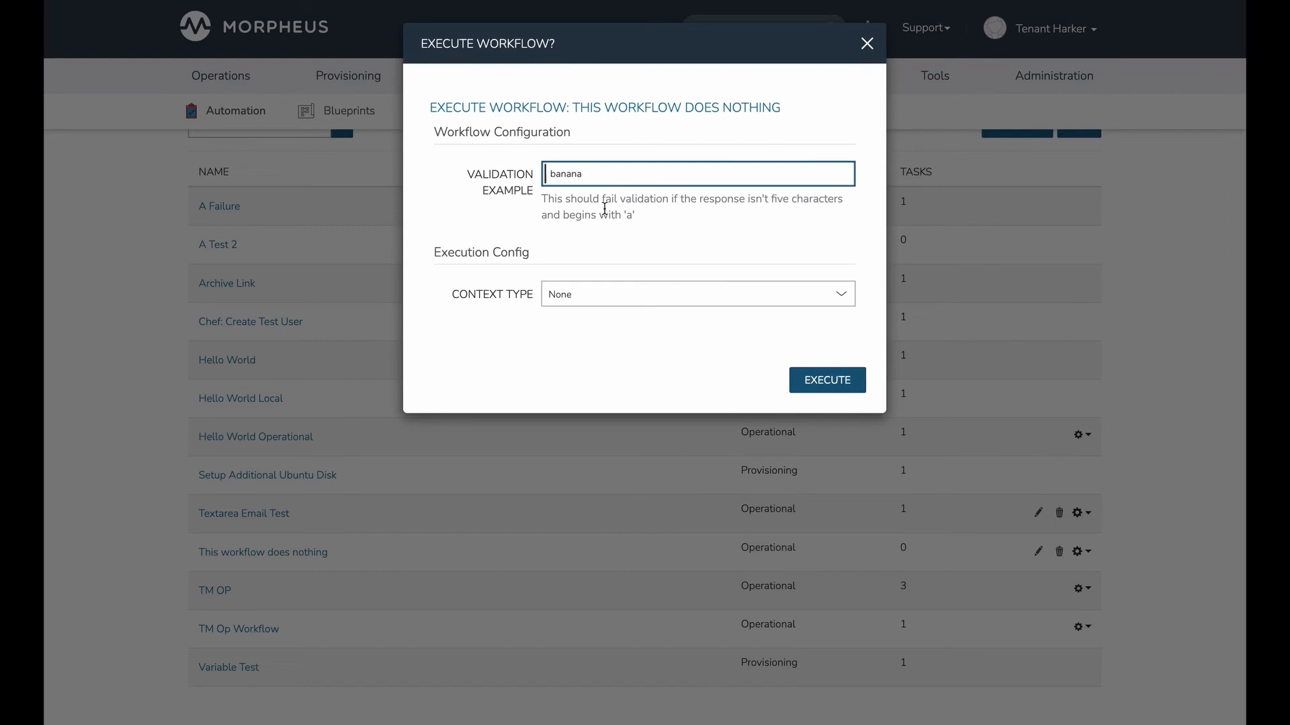
click(827, 380)
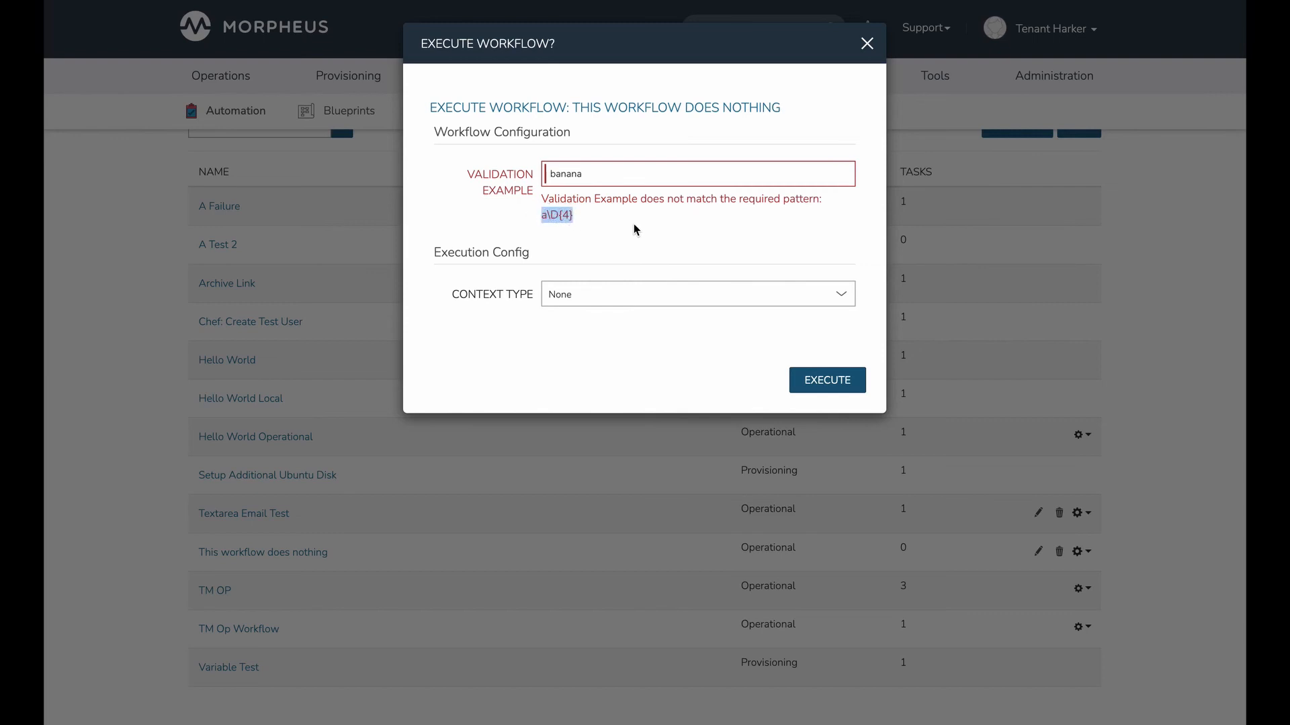
mouse_move(601, 215)
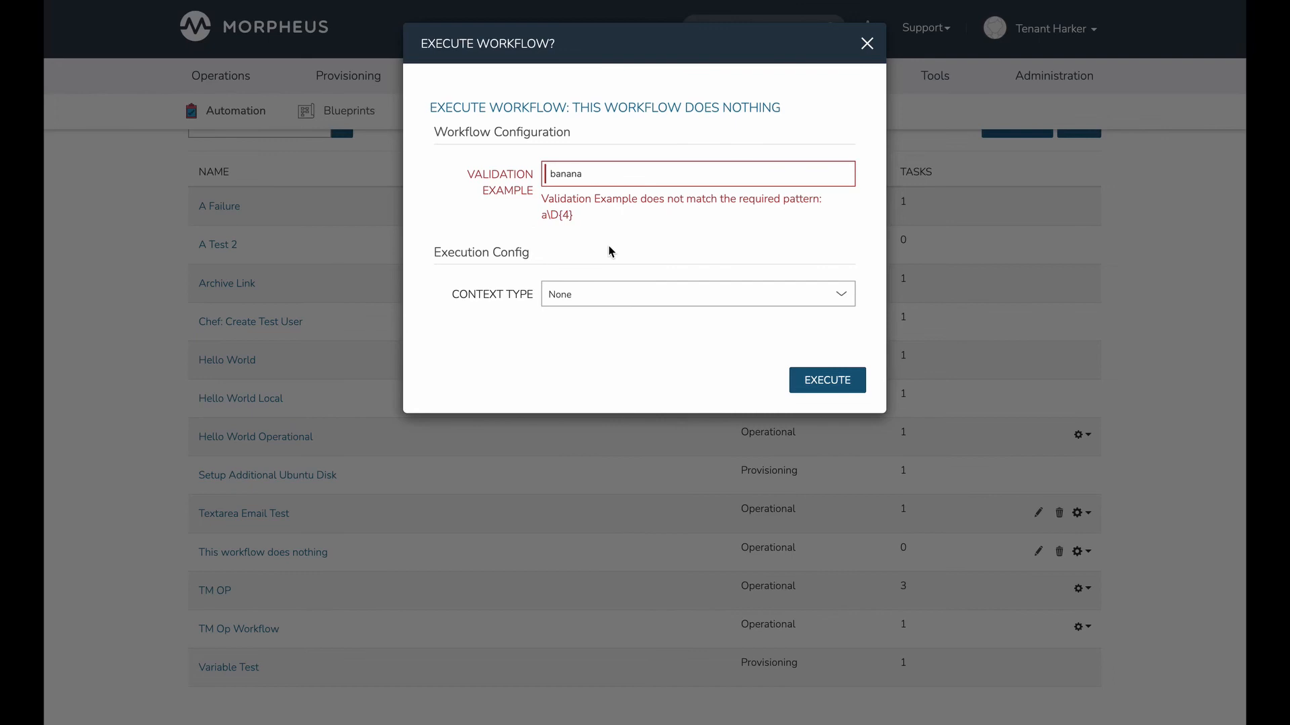
mouse_move(597, 216)
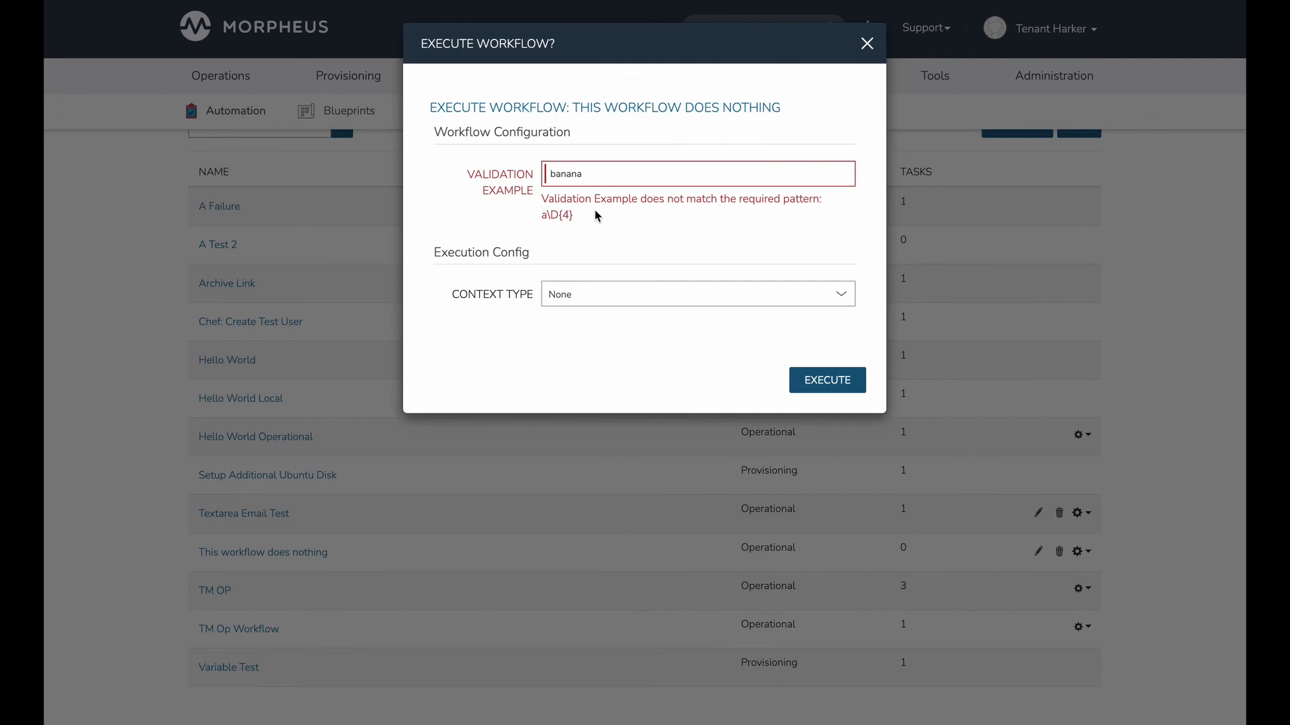
mouse_move(565, 232)
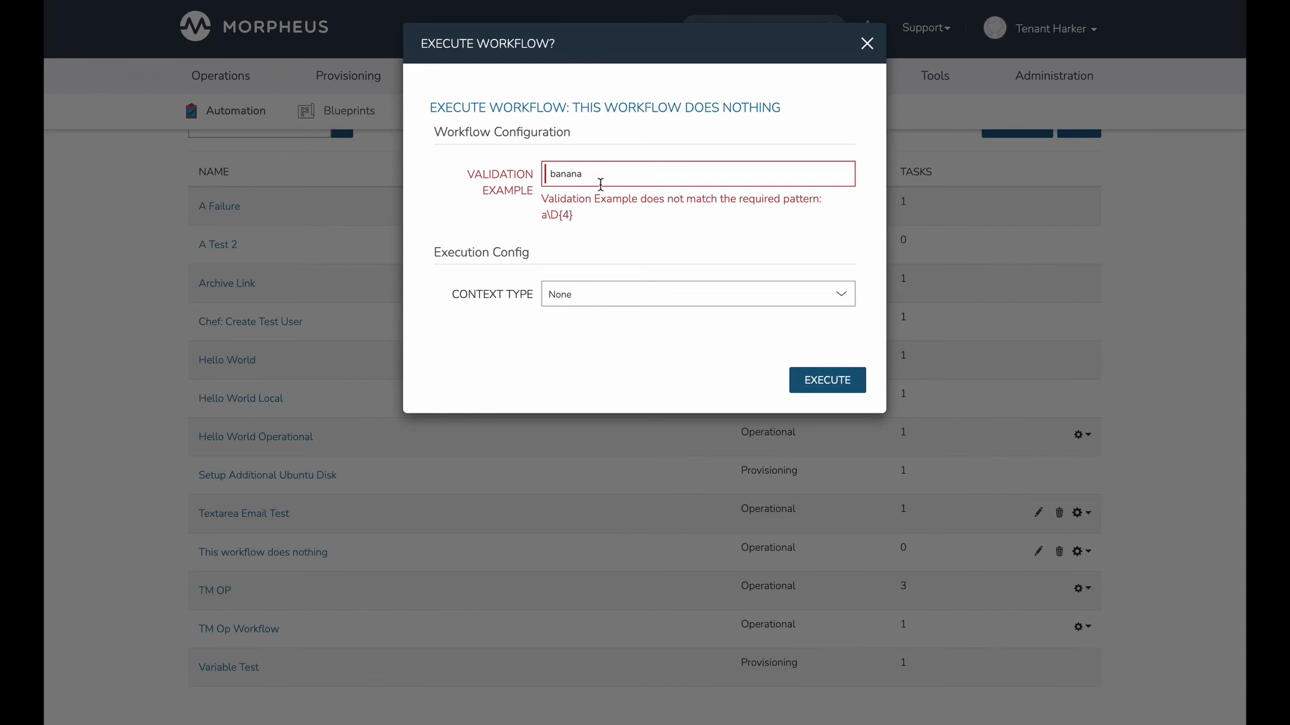
mouse_move(556, 215)
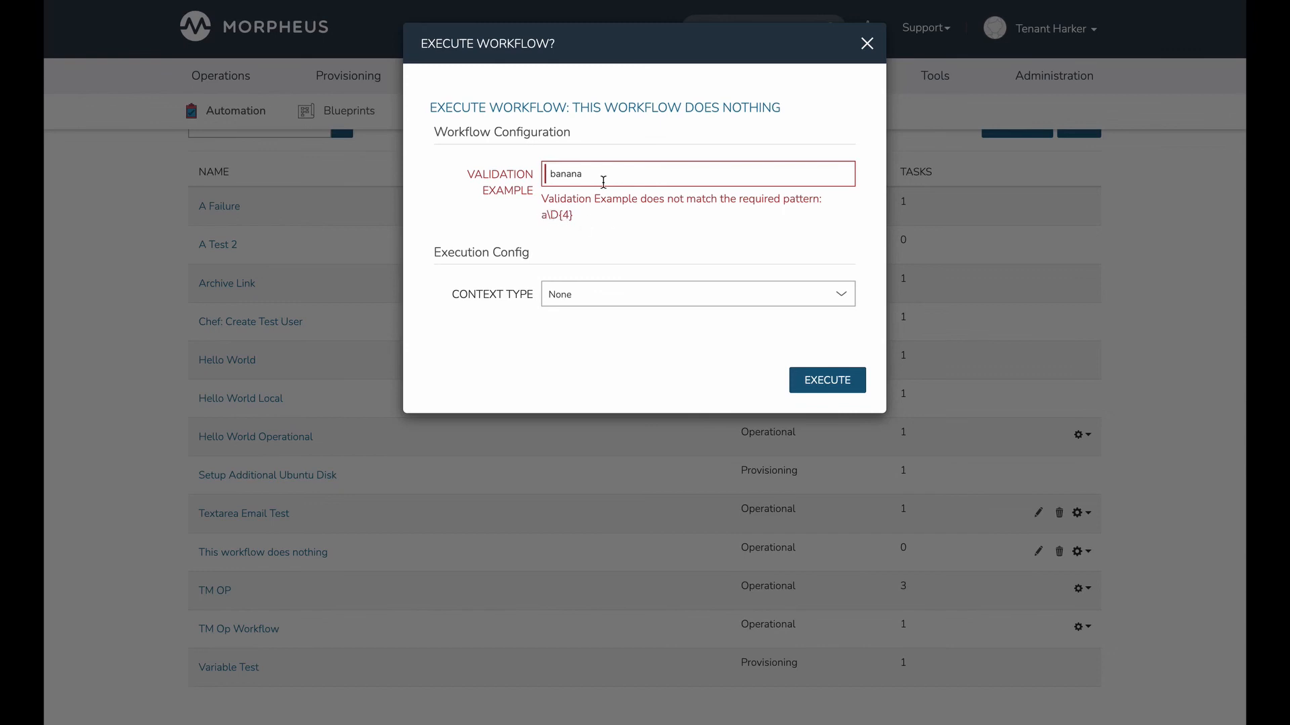
Step: Replace 'banana' with 'apples' in Validation Example and submit the run
double_click(564, 173)
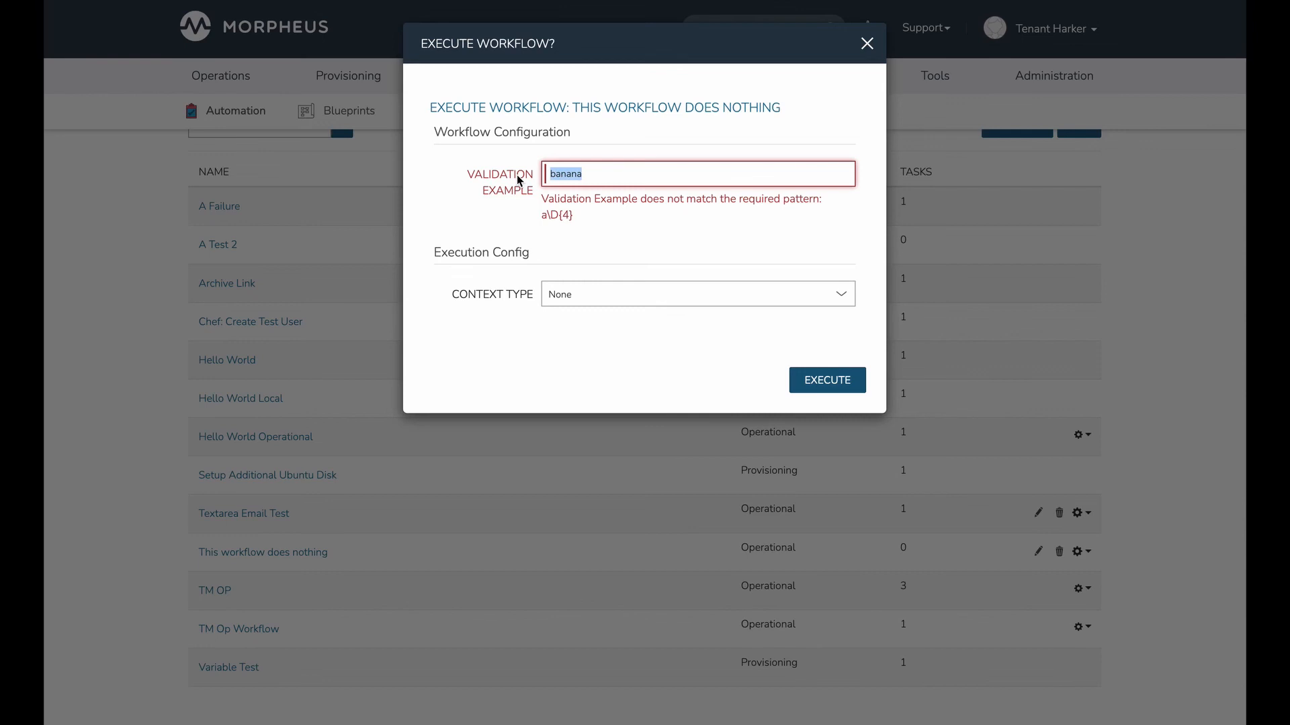
text(a)
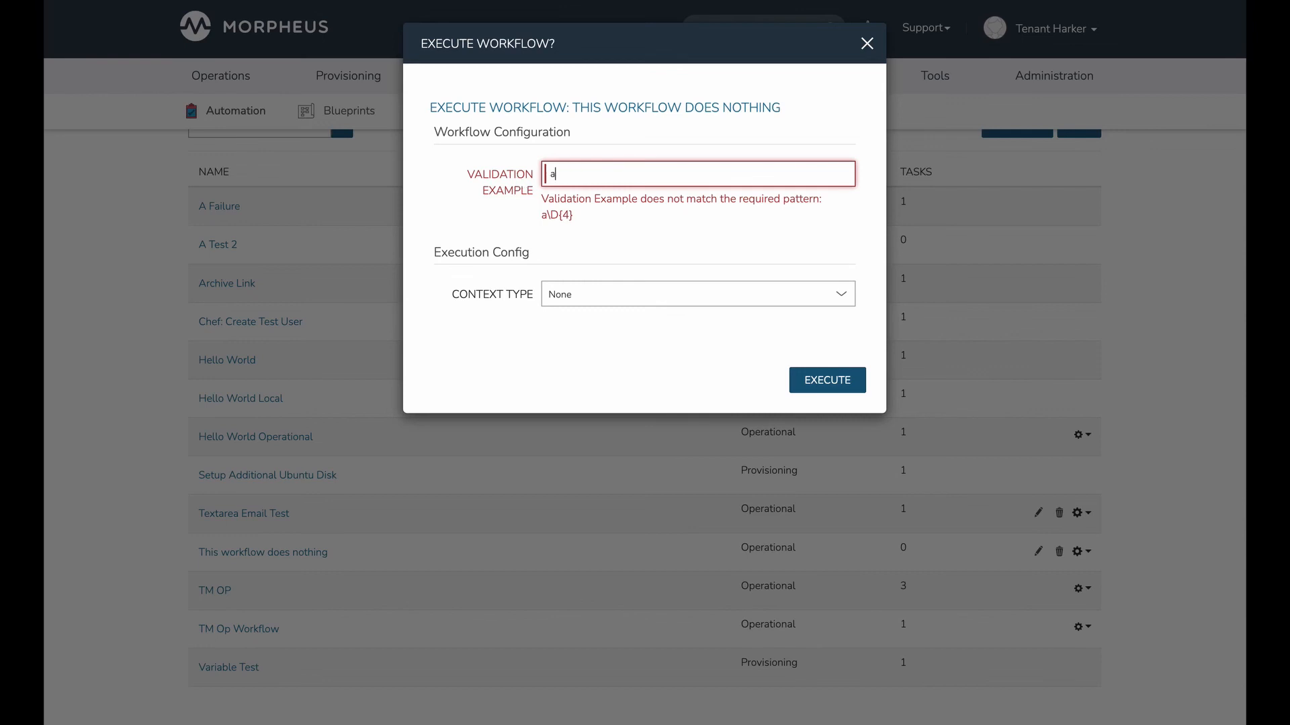
text(pples)
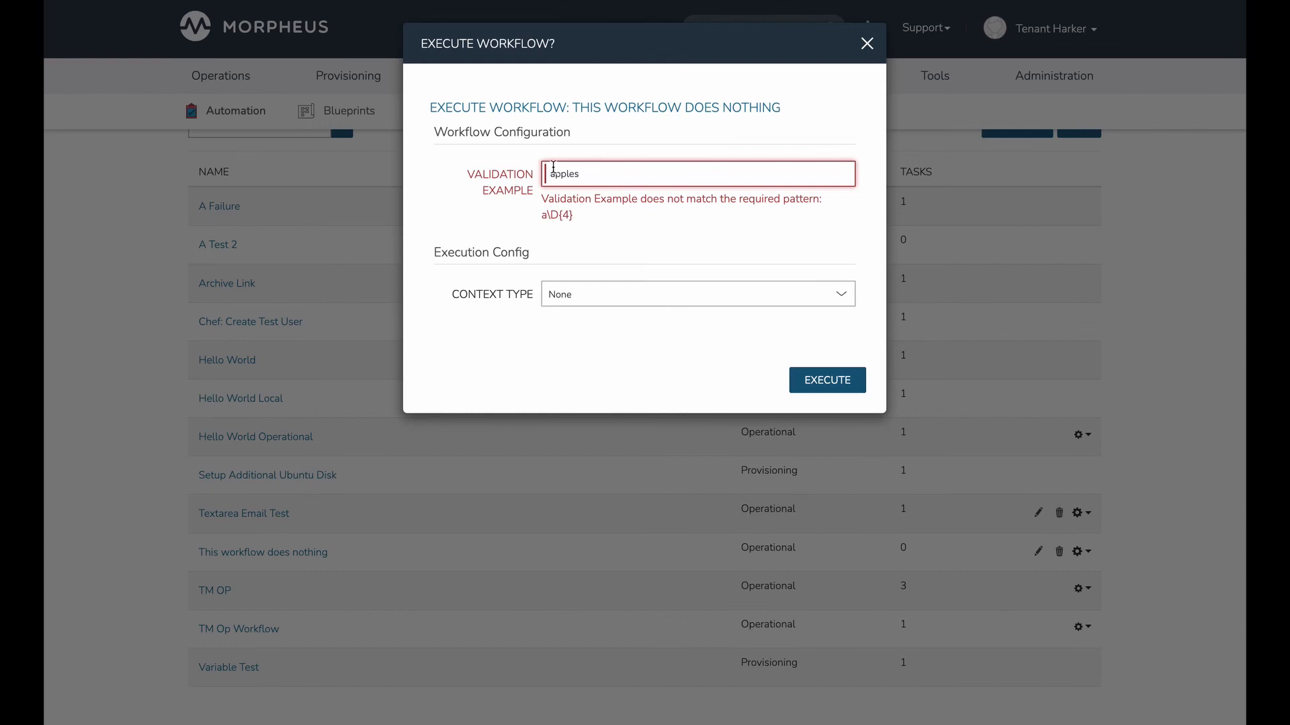
mouse_move(758, 363)
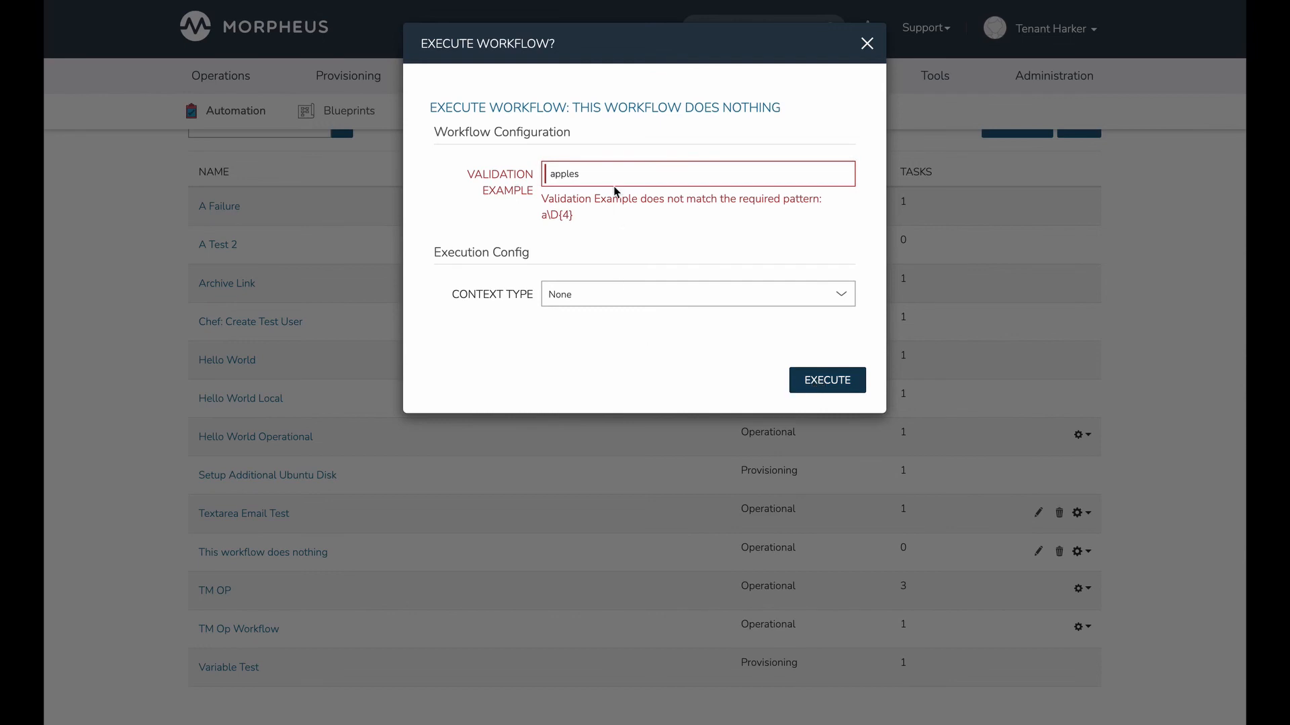
key(Backspace)
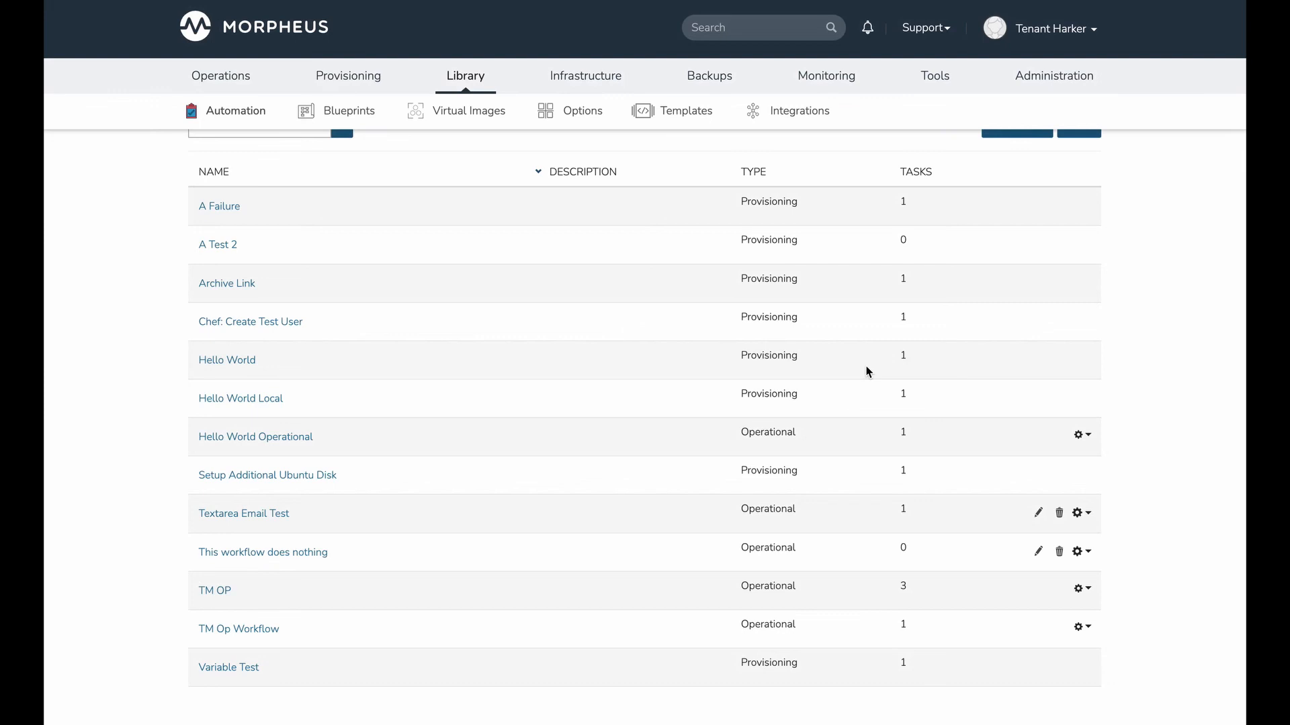
mouse_move(757, 333)
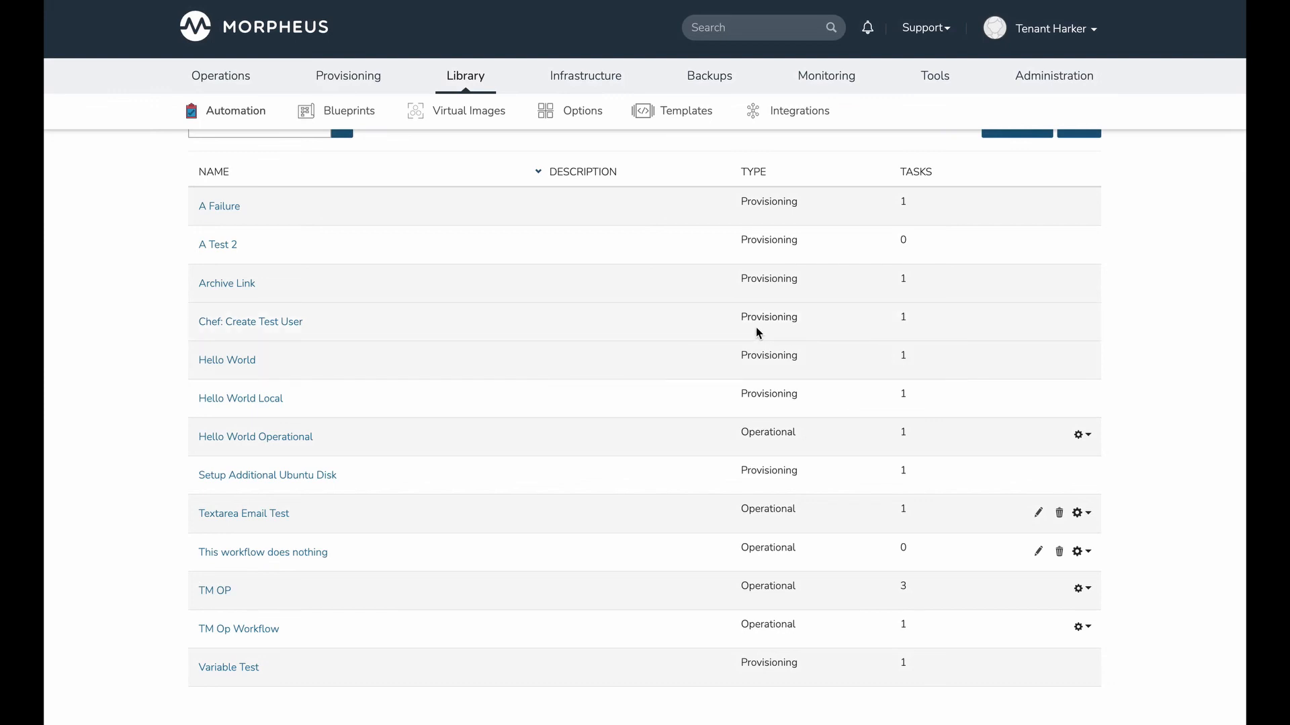